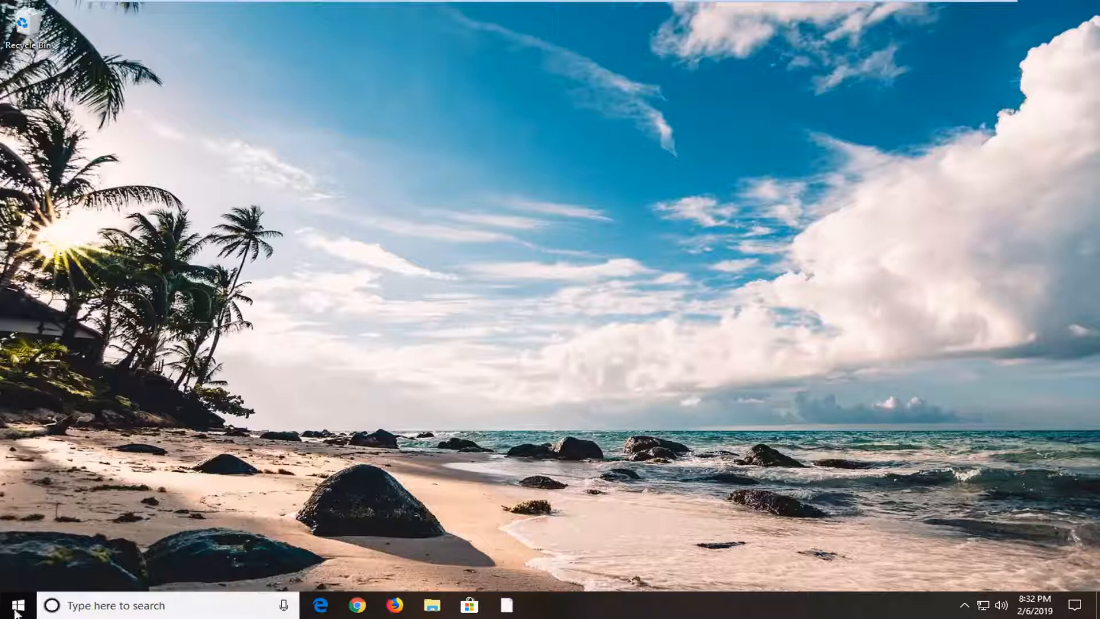
Search the Start menu for 'regedit' so Registry Editor appears as the best match
click(14, 605)
text(r)
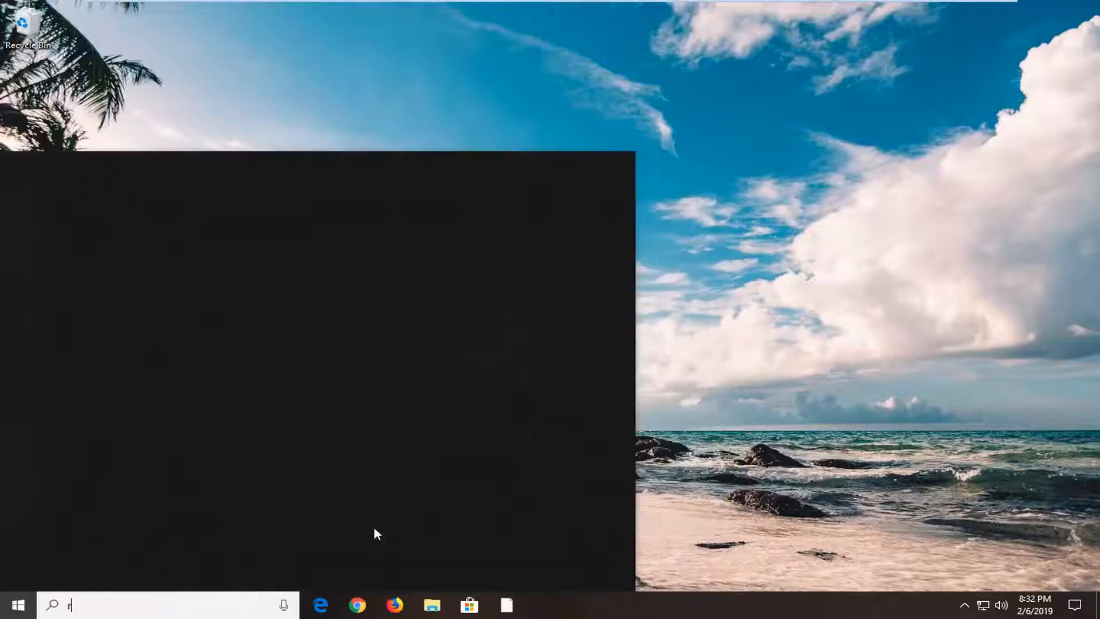
text(egedit)
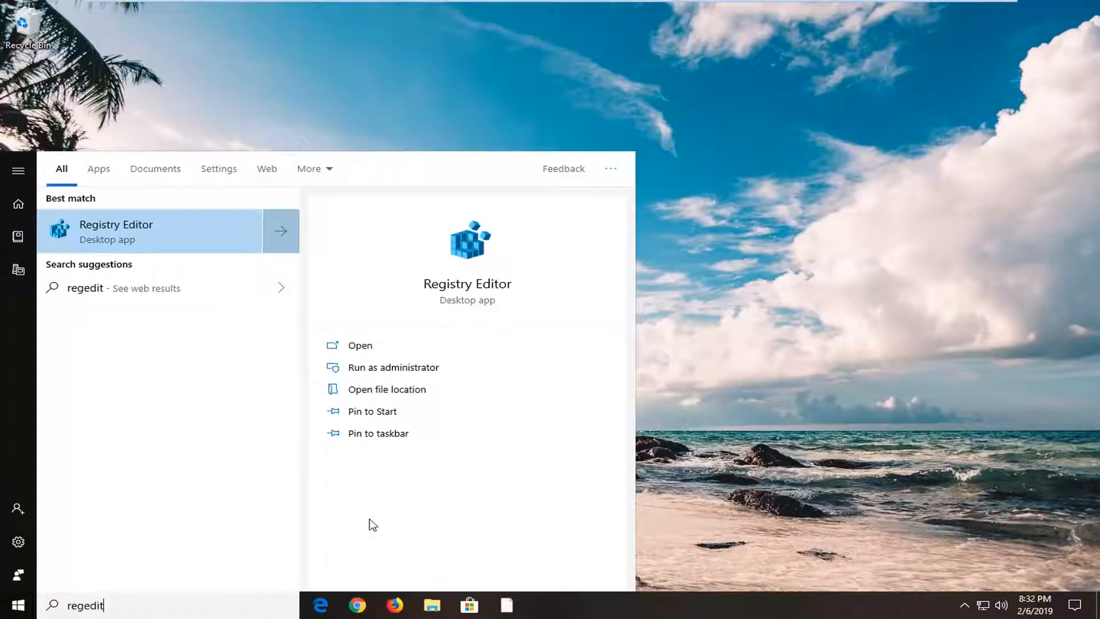
mouse_move(153, 242)
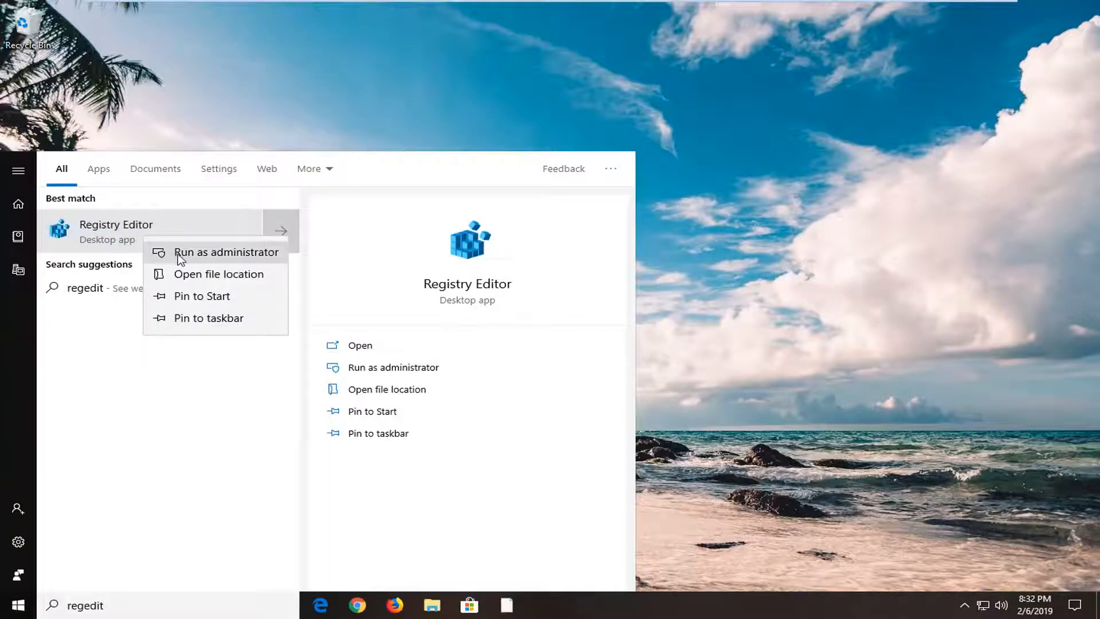
Run Registry Editor as administrator and accept the User Account Control prompt
click(225, 252)
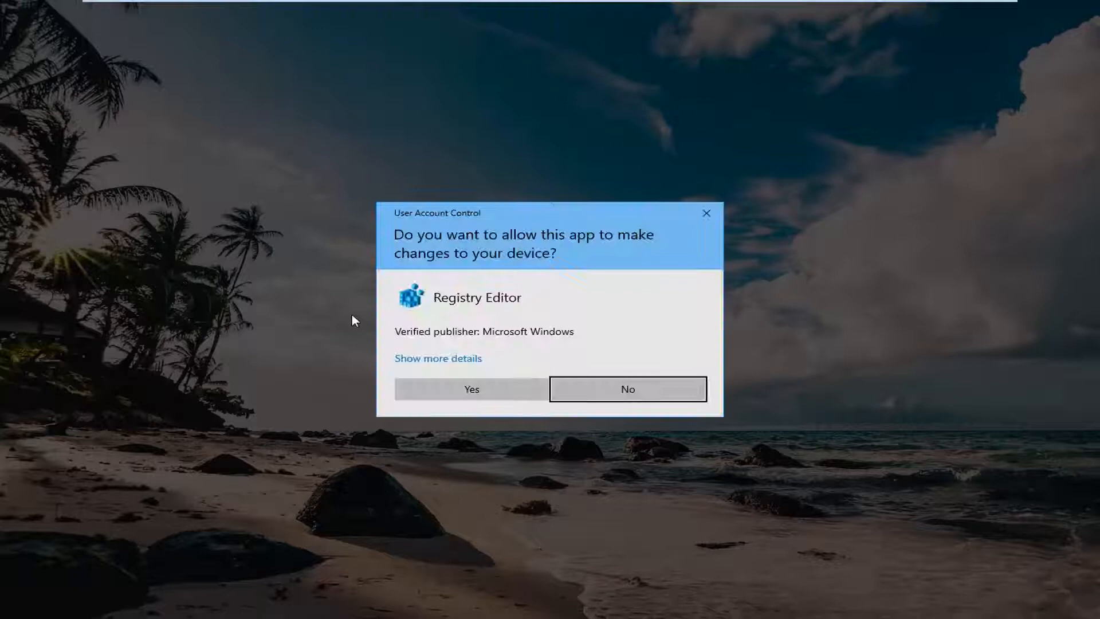
mouse_move(440, 385)
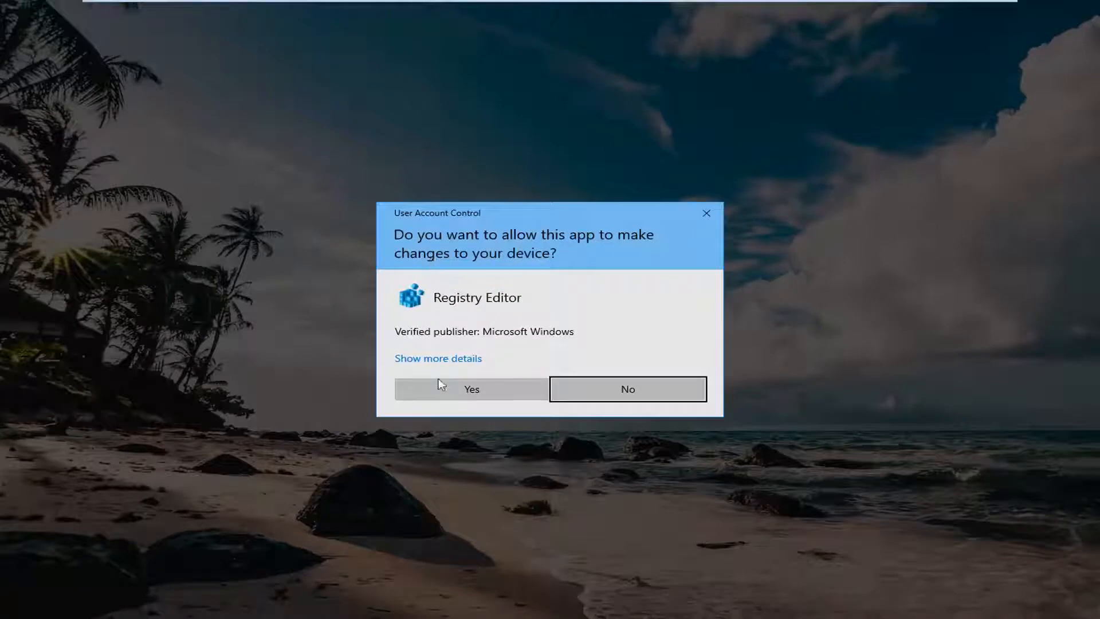
click(471, 388)
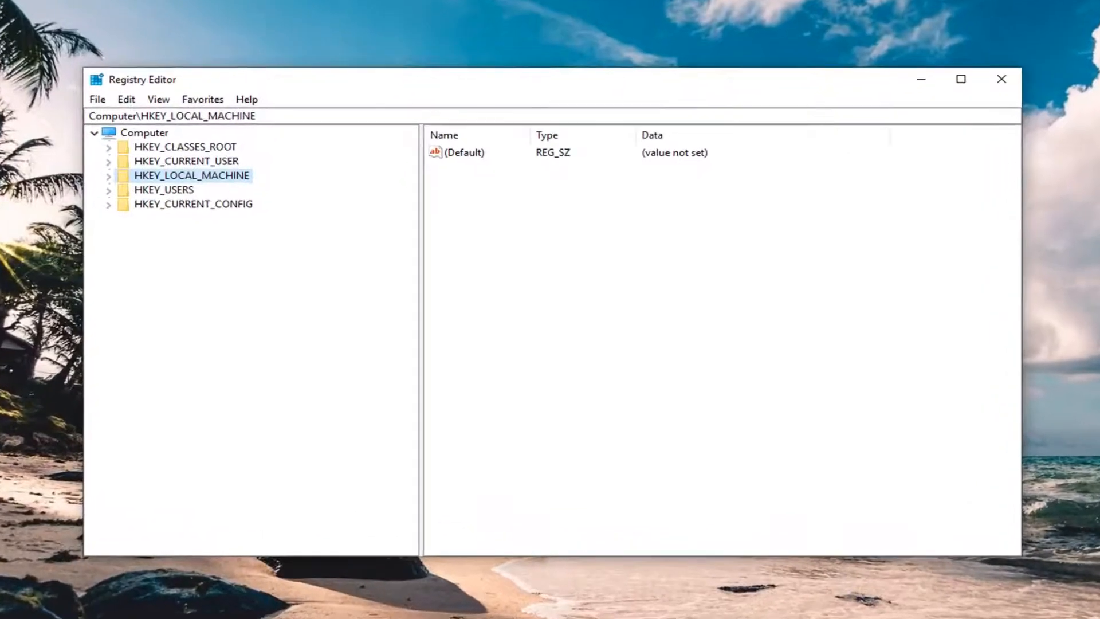
mouse_move(297, 209)
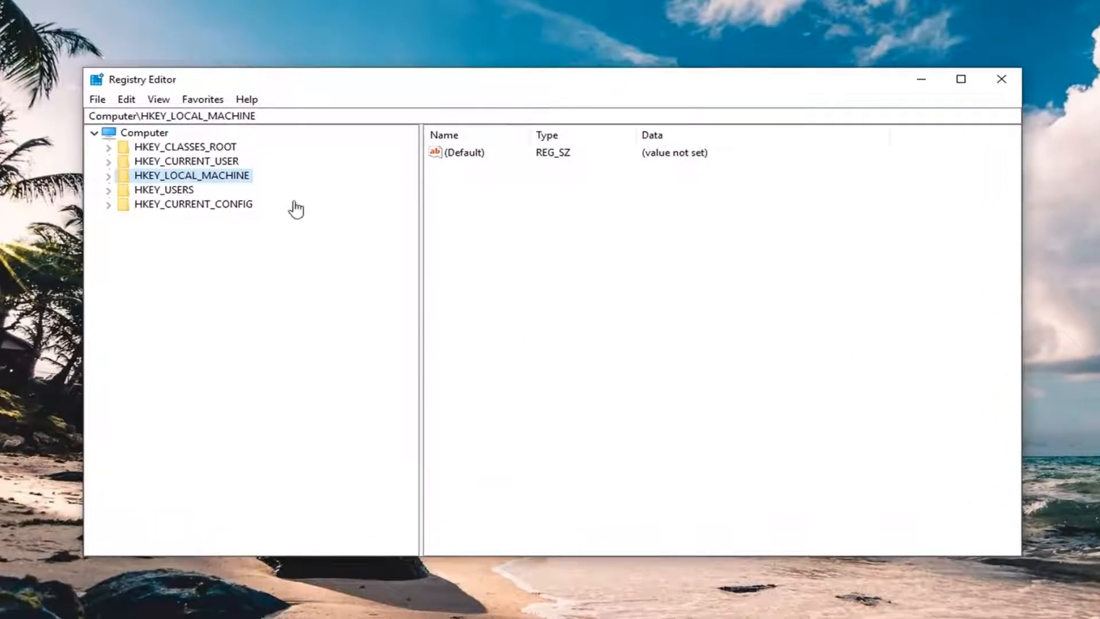
mouse_move(354, 86)
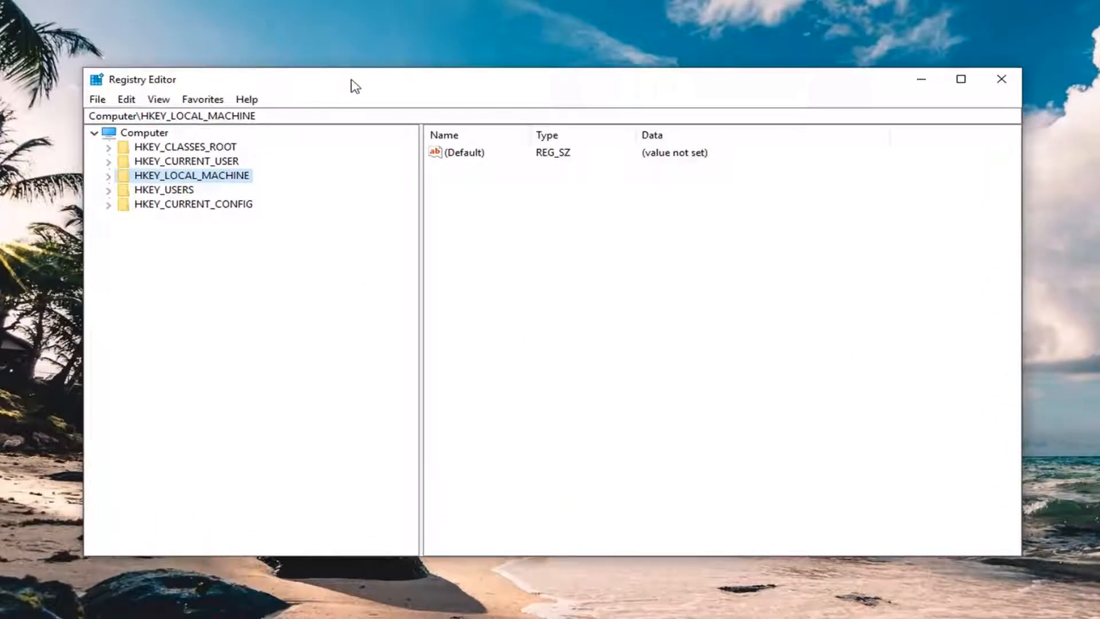
mouse_move(357, 87)
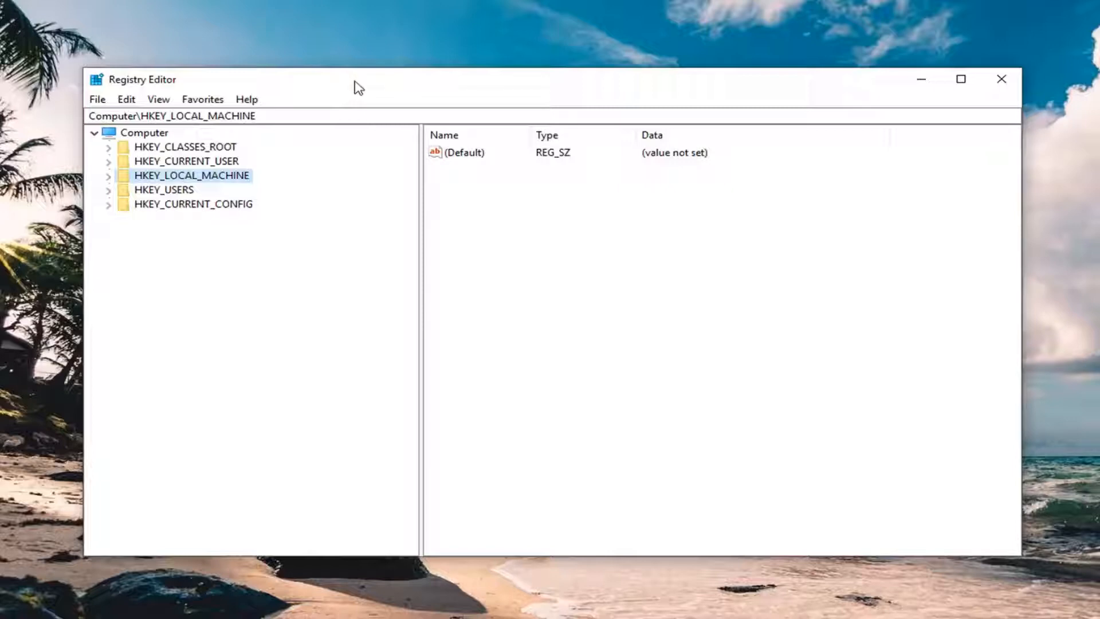
mouse_move(139, 139)
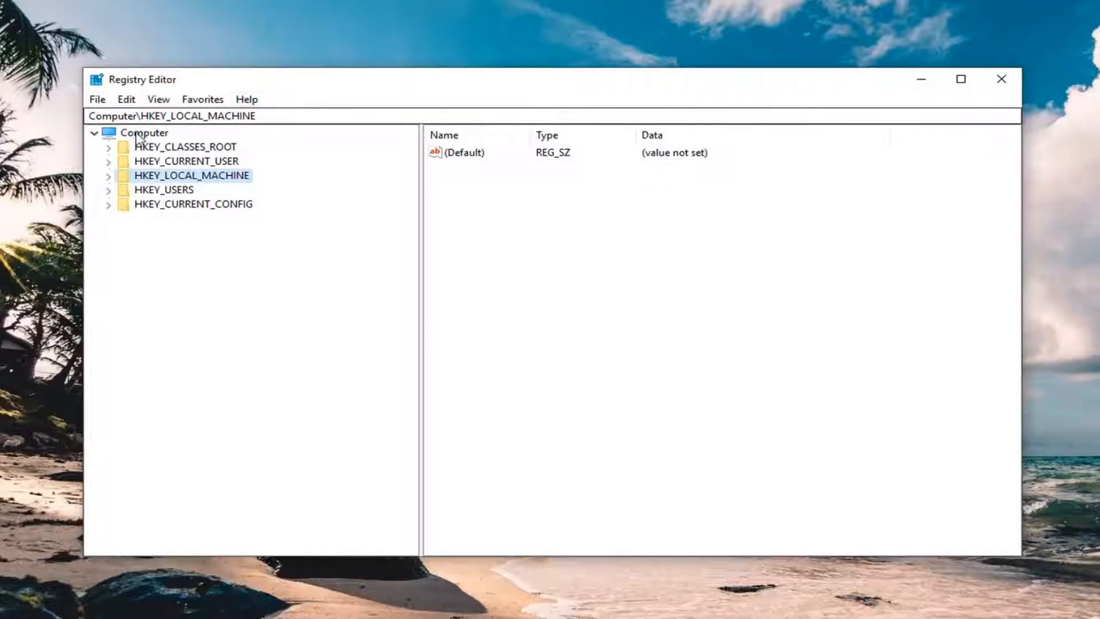
click(96, 98)
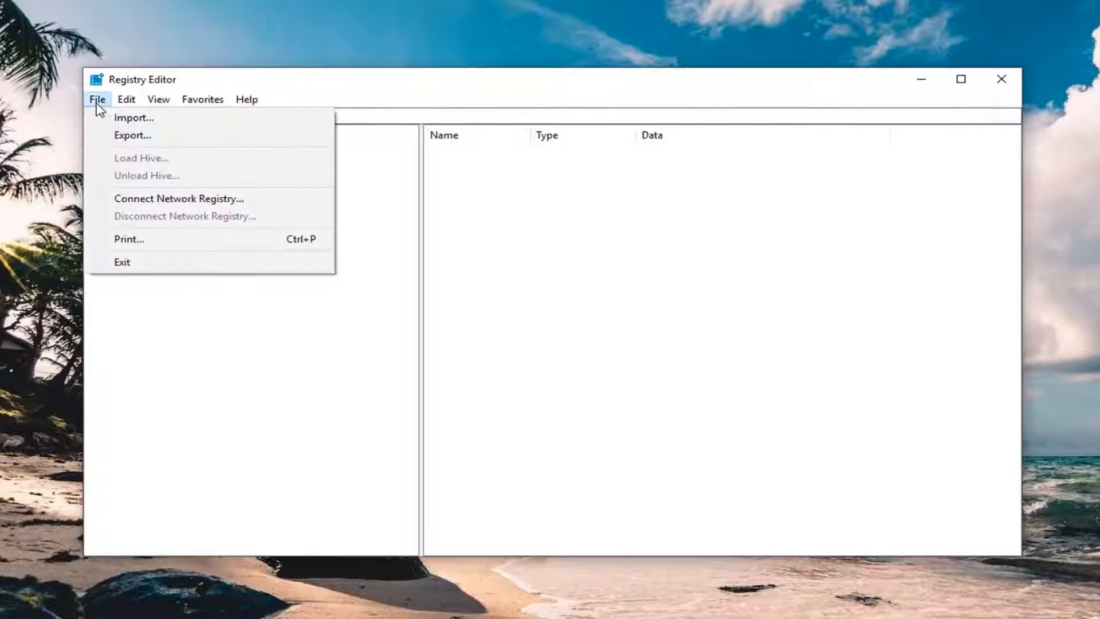
click(132, 135)
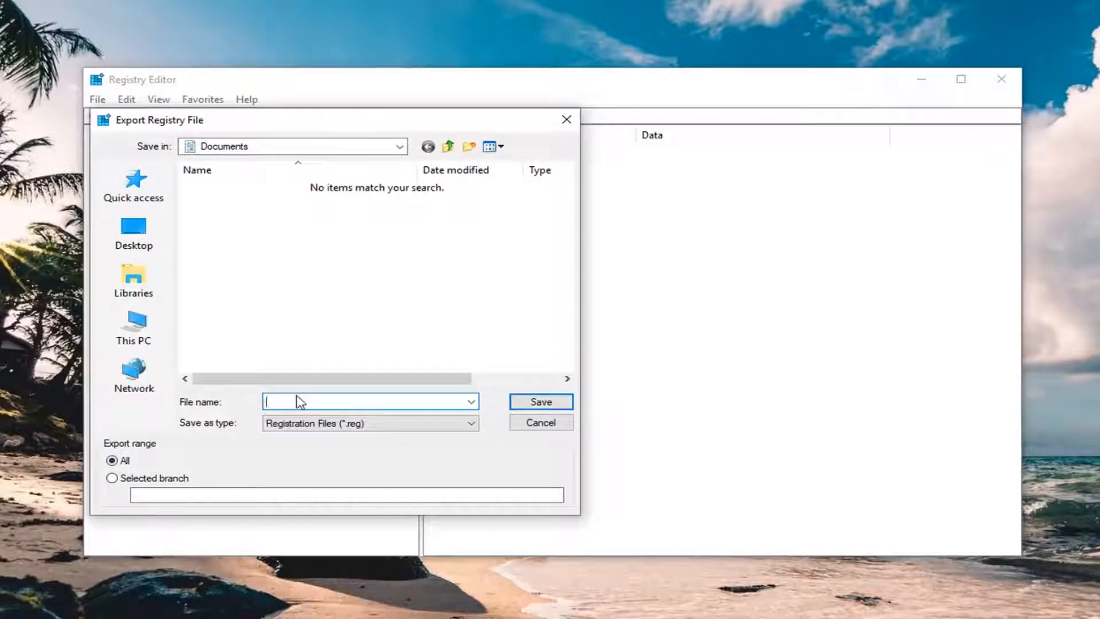
mouse_move(301, 391)
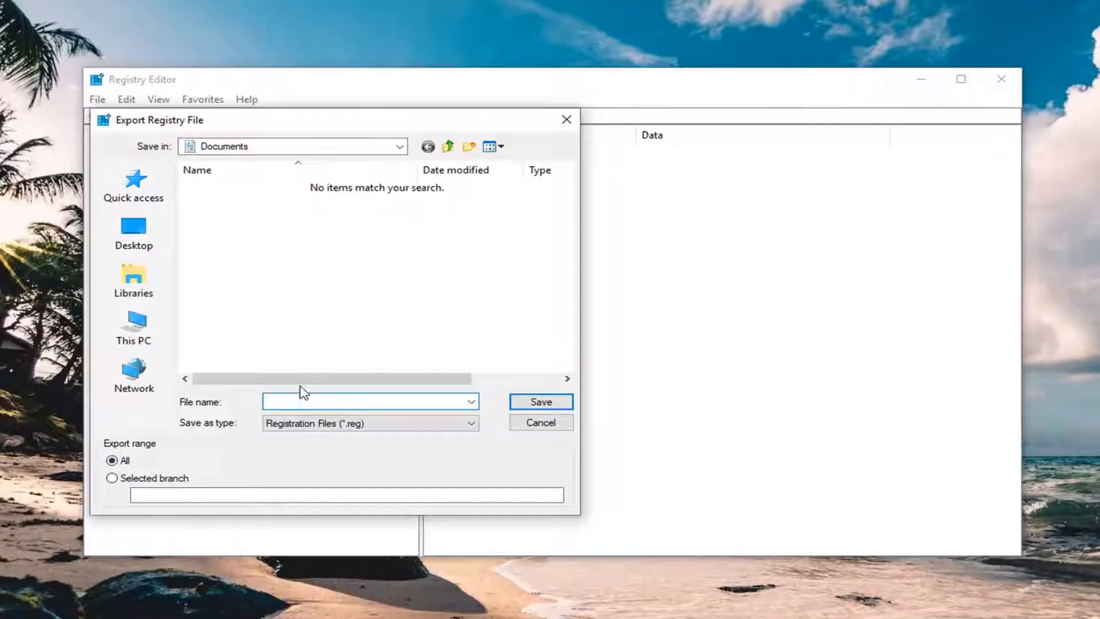
click(133, 376)
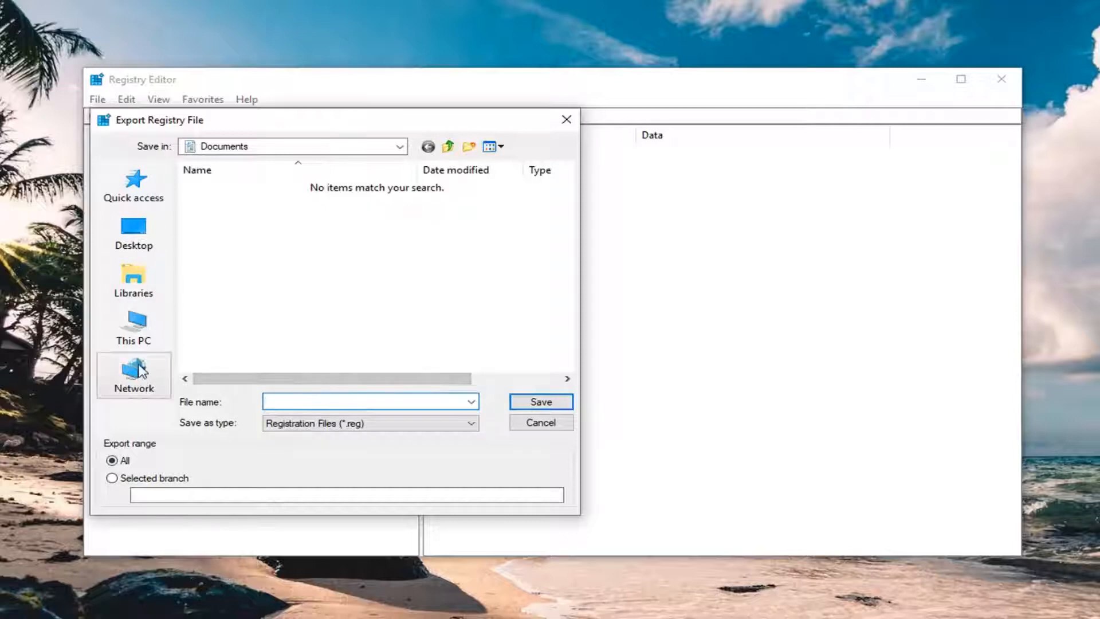
mouse_move(459, 430)
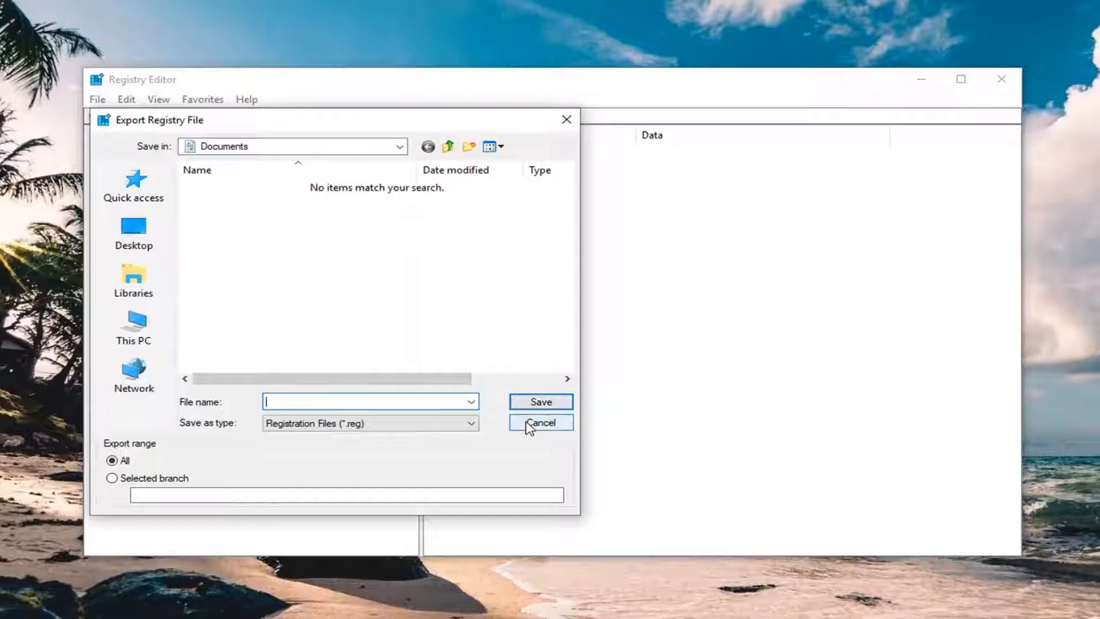
click(539, 423)
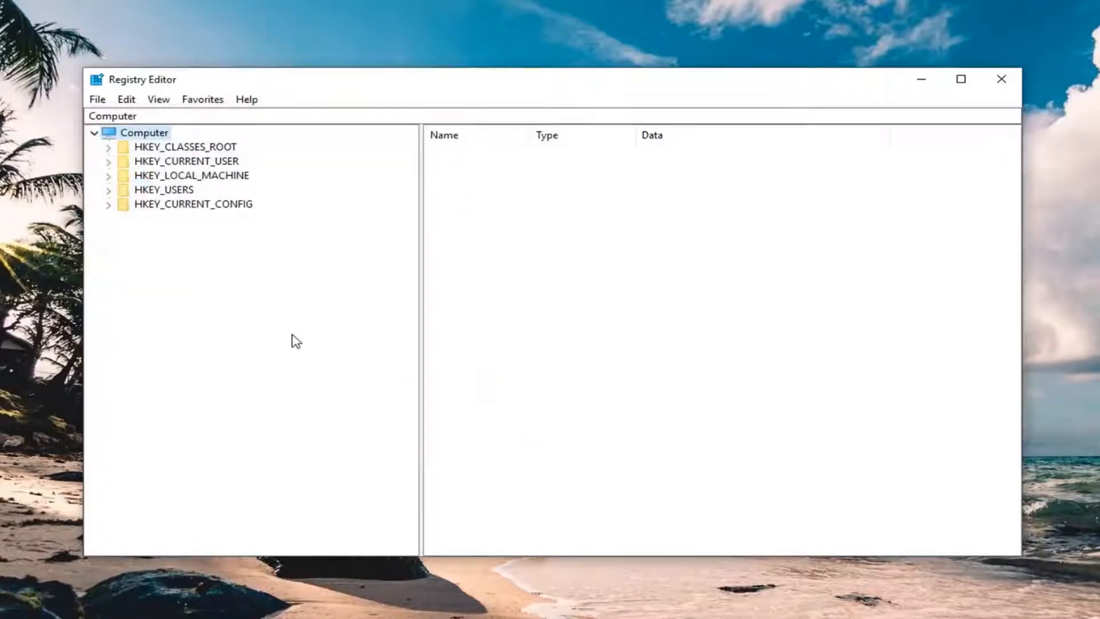
mouse_move(97, 98)
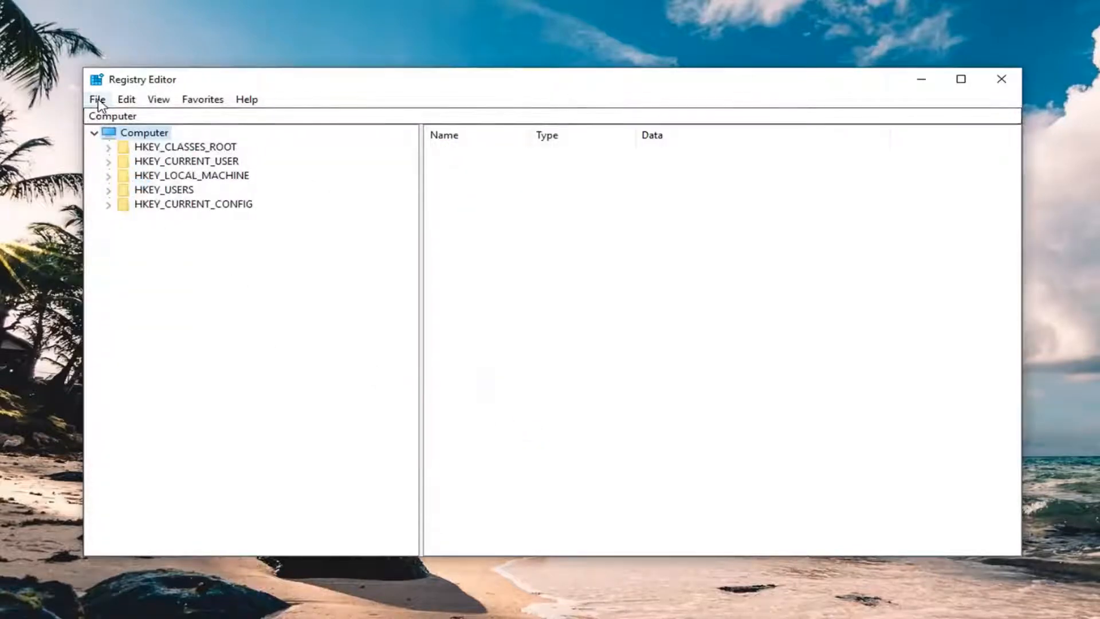
mouse_move(144, 126)
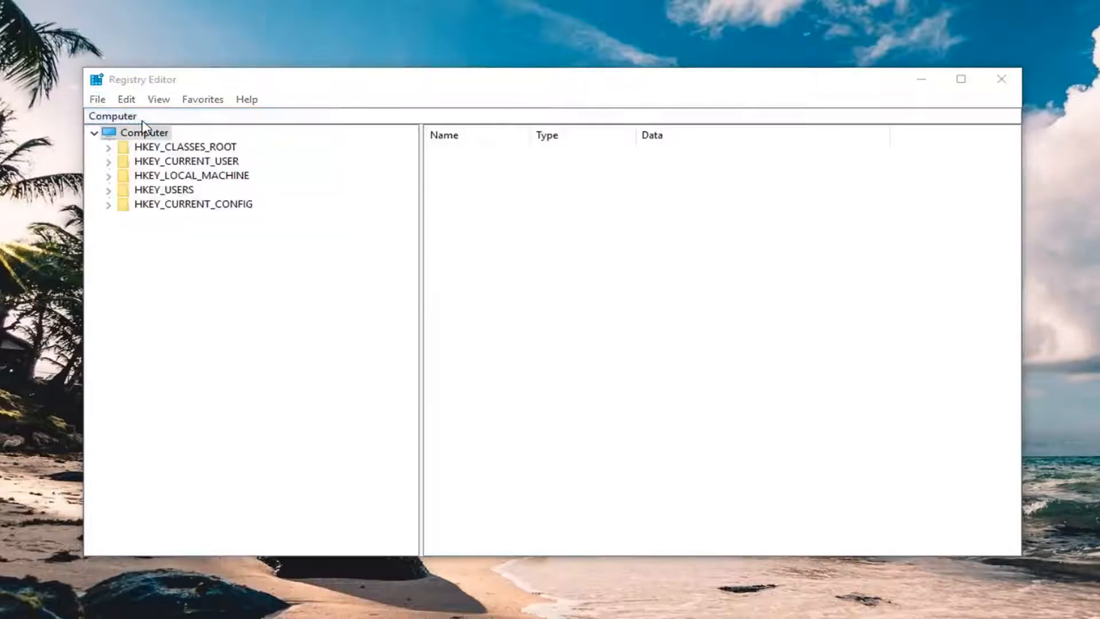
click(96, 98)
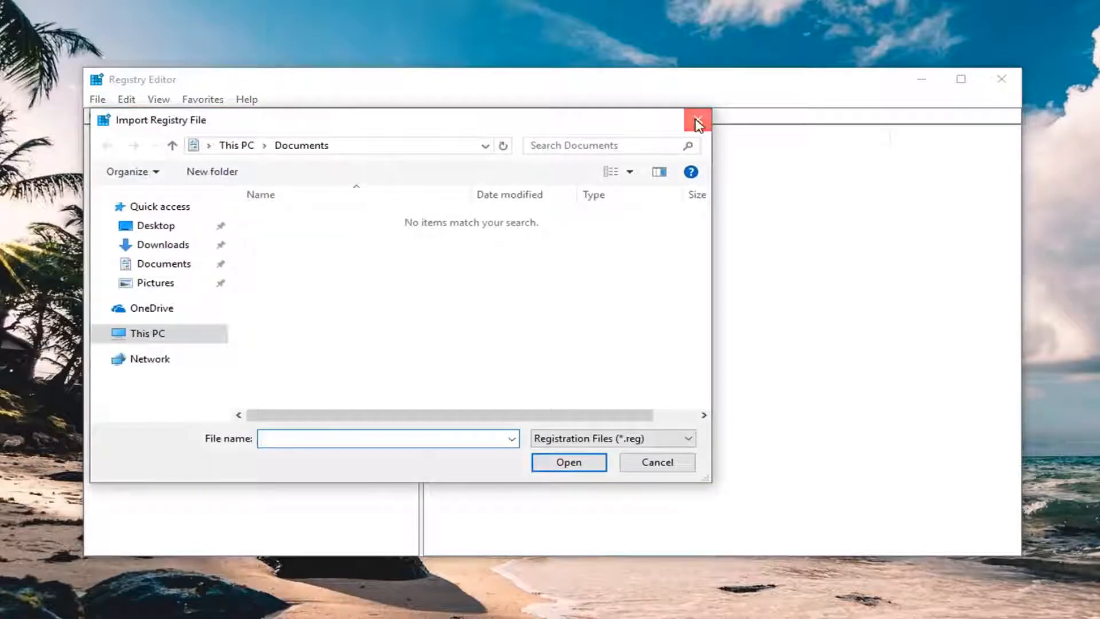
click(696, 120)
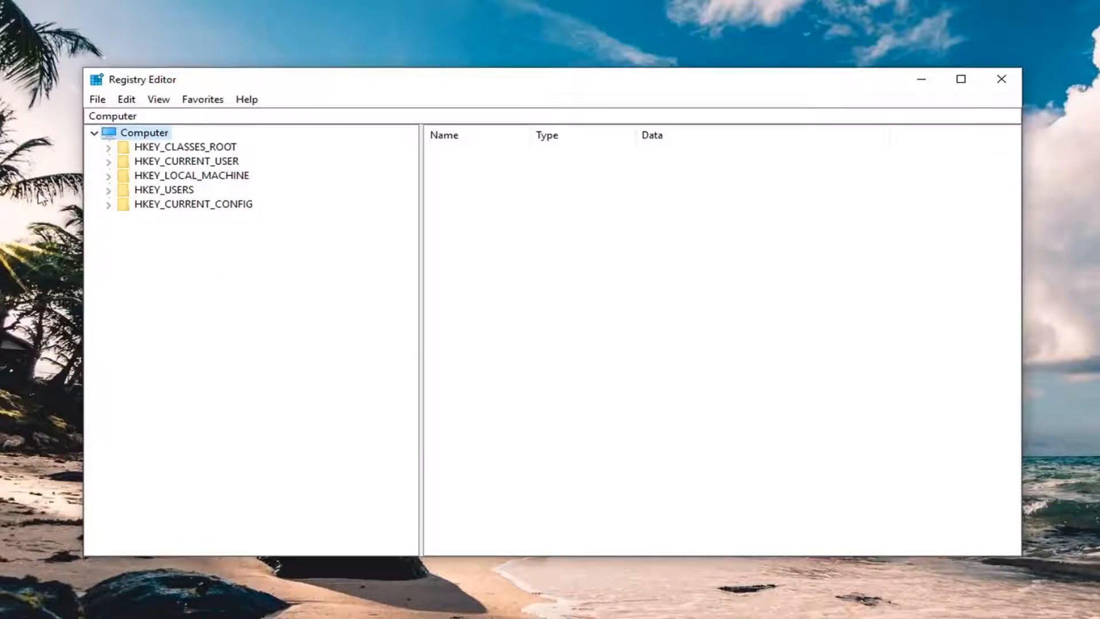
Expand HKEY_LOCAL_MACHINE, CurrentControlSet and Control in the registry tree
click(192, 174)
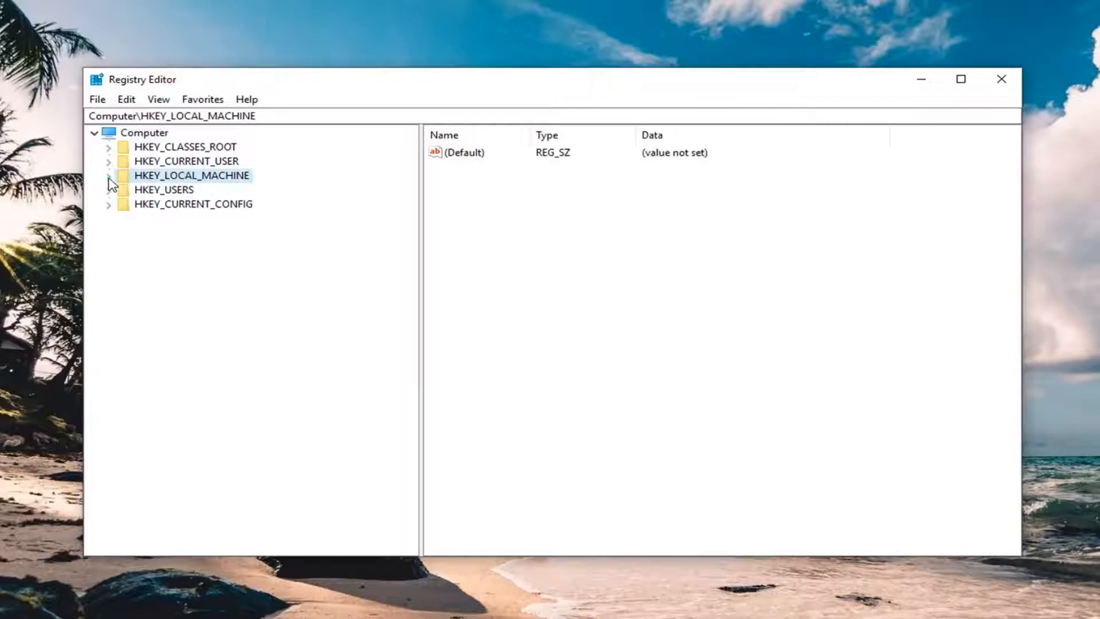
click(108, 174)
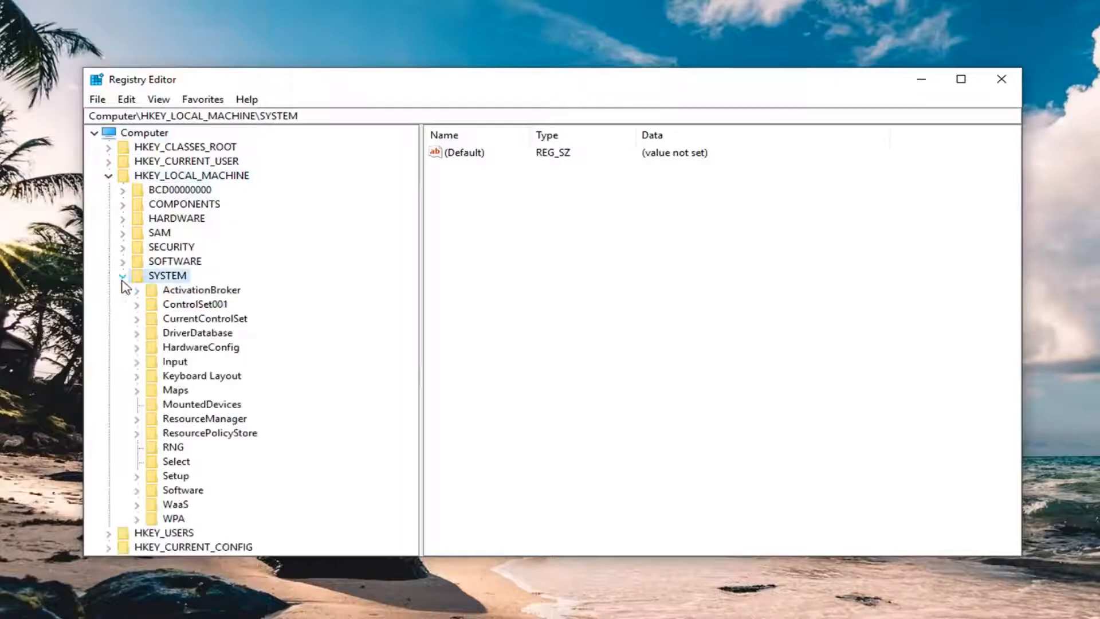
mouse_move(156, 339)
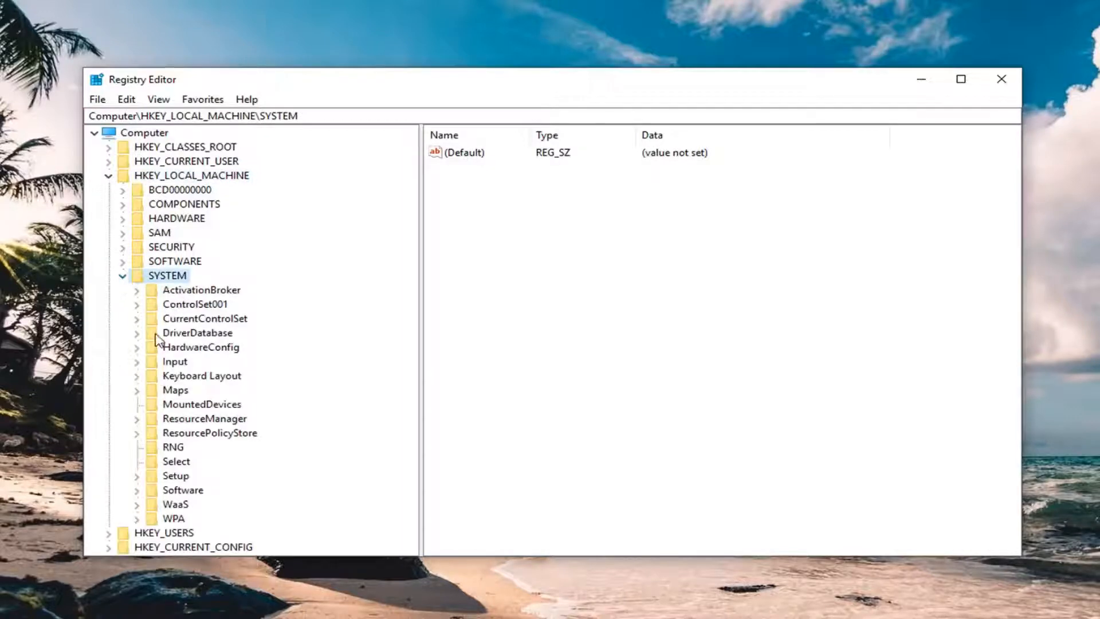
click(139, 318)
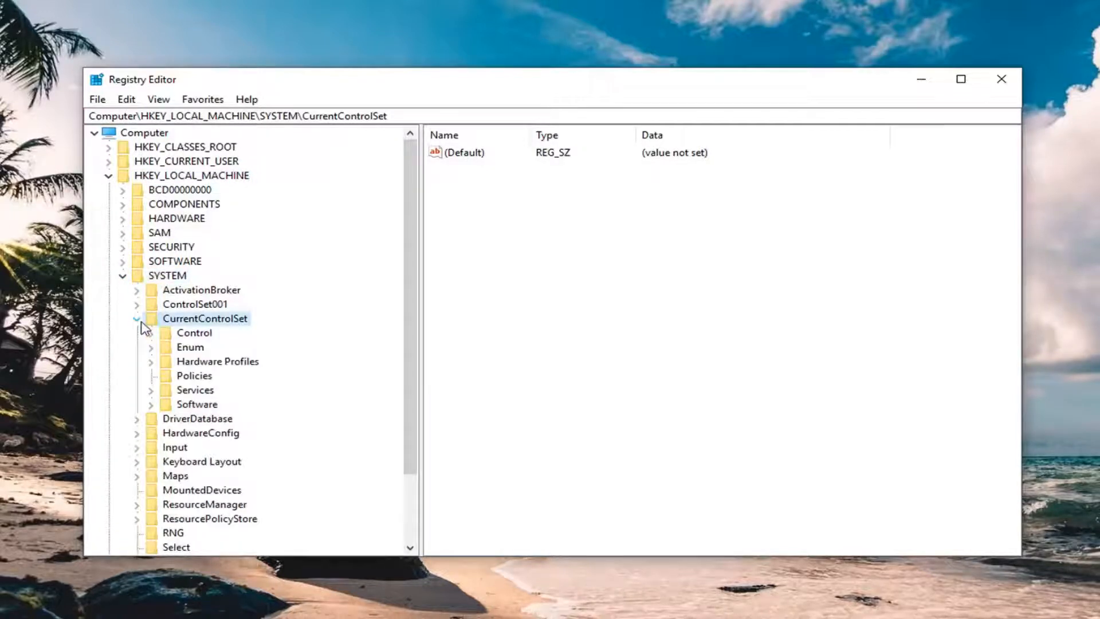
click(135, 332)
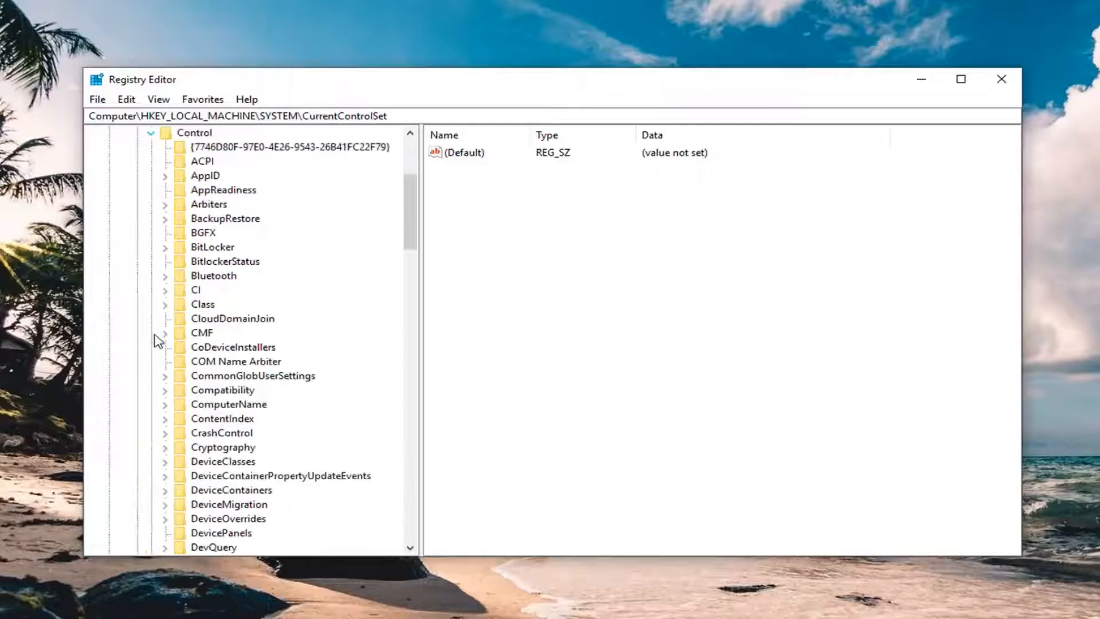
Select the Network key under Control so its Config and FilterClasses values are listed
scroll(down, 3)
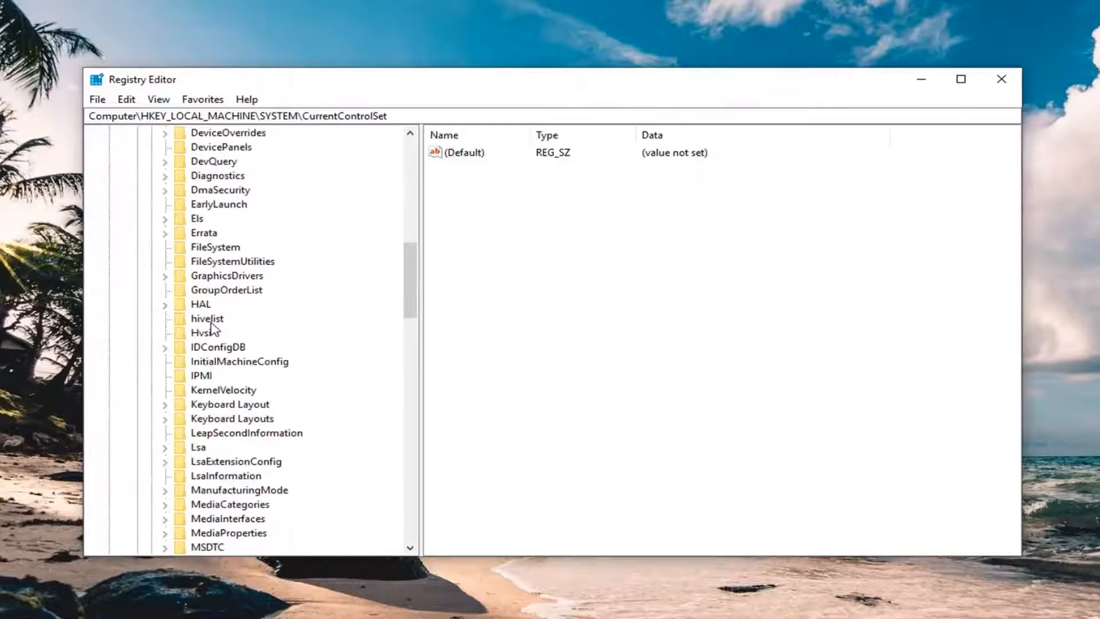
click(211, 332)
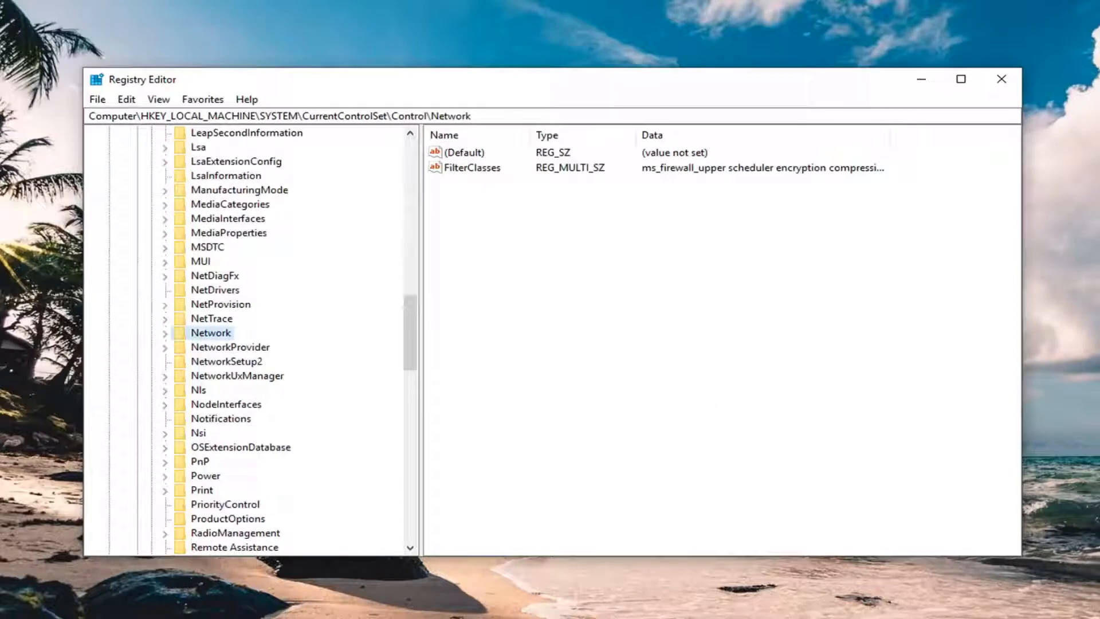
click(211, 332)
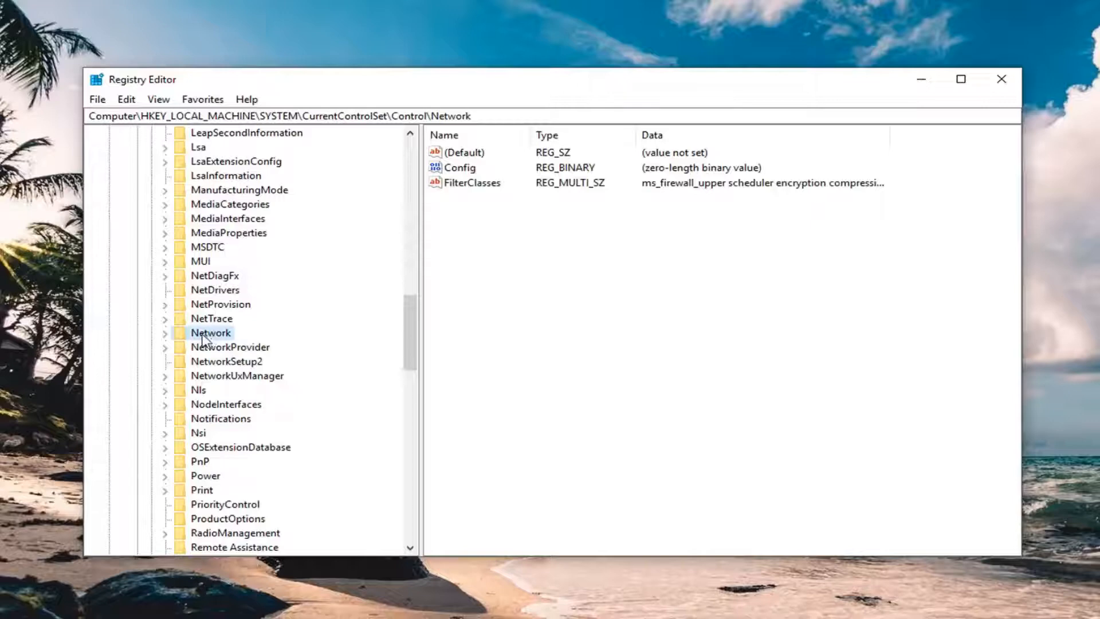
Delete the Config value from the Network key and confirm the permanent deletion
click(460, 167)
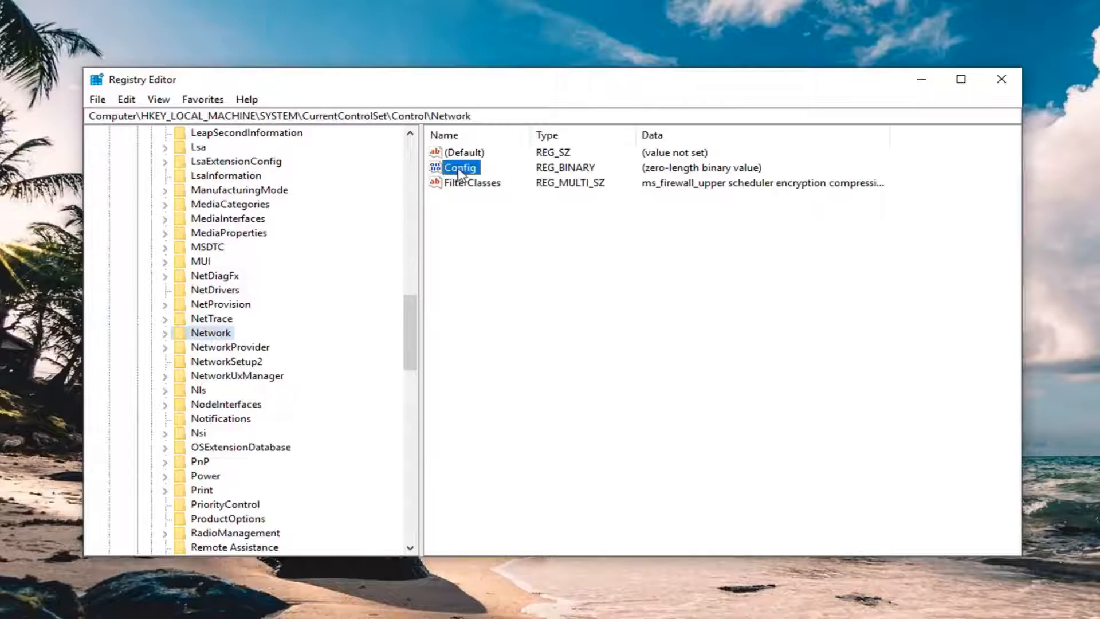
right_click(460, 167)
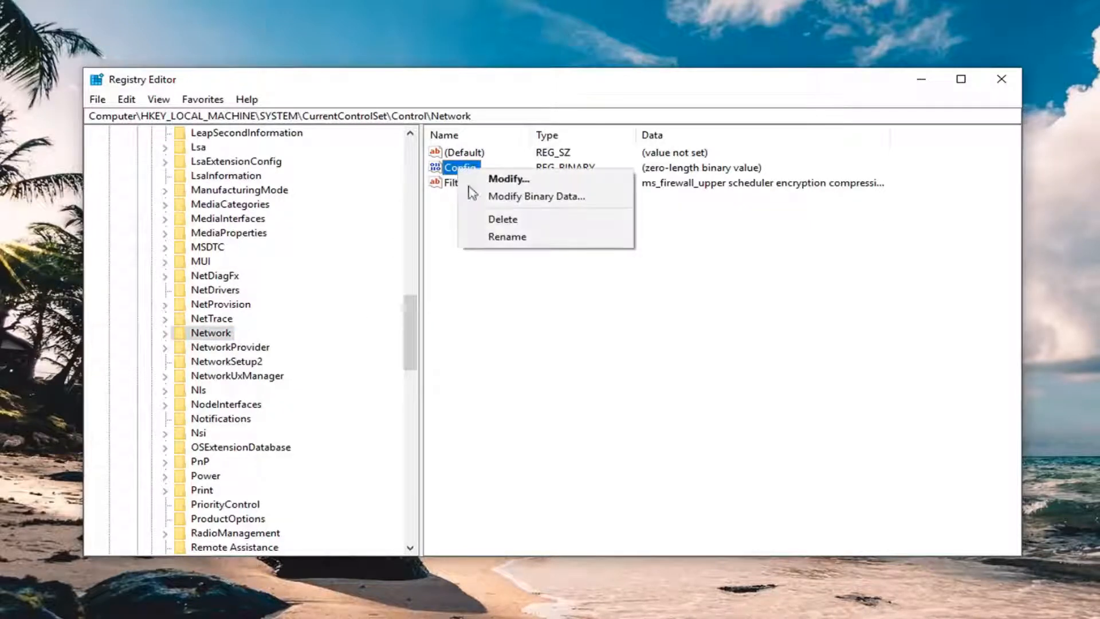
click(502, 219)
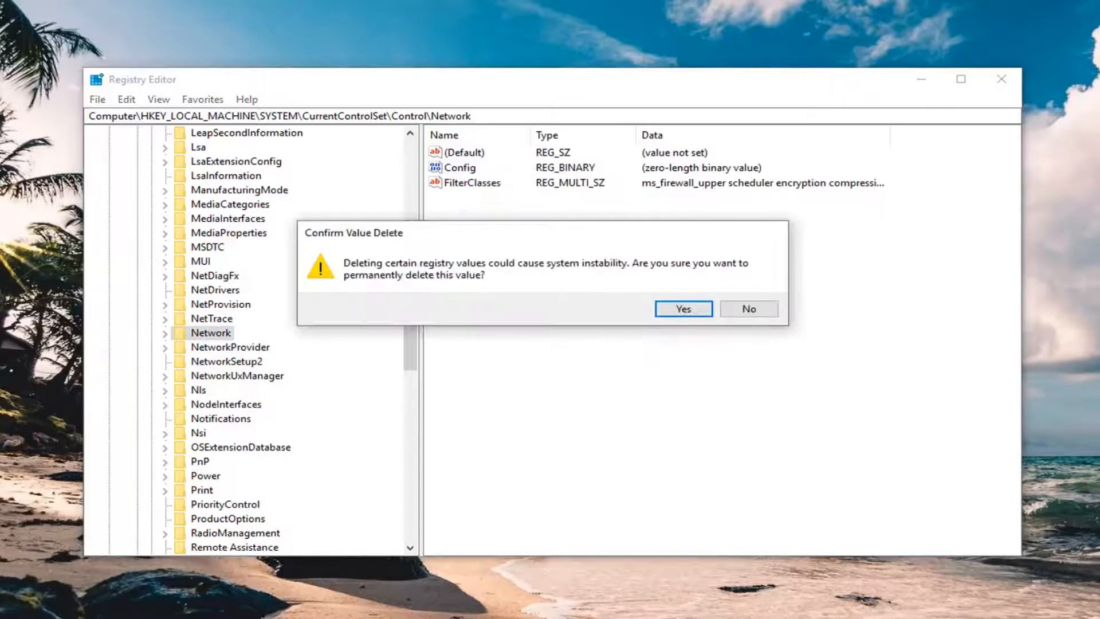
click(683, 308)
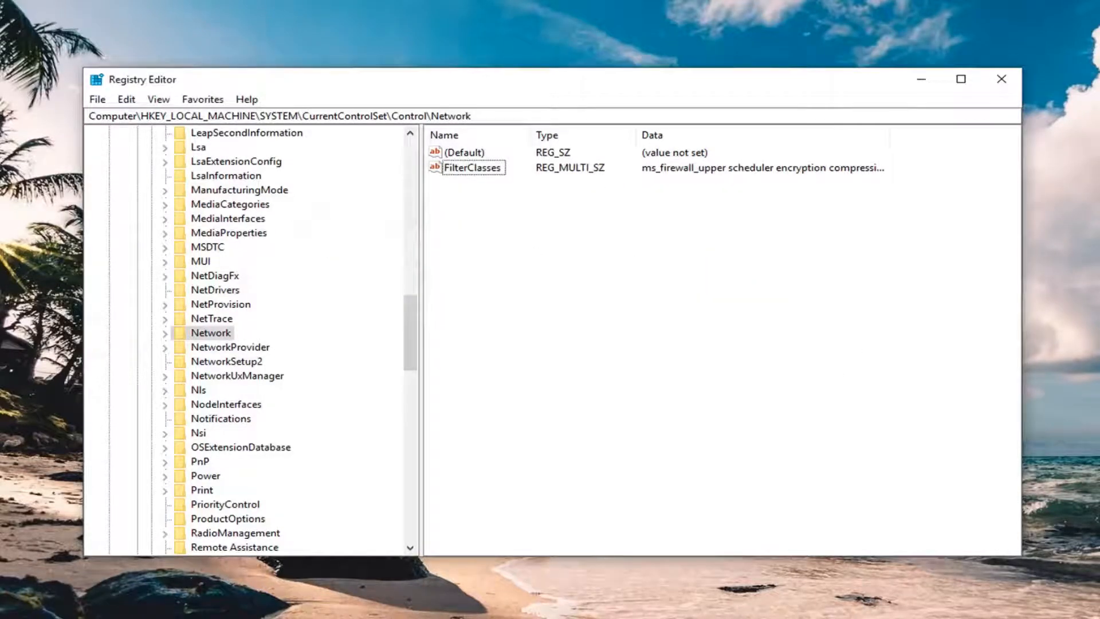
mouse_move(1020, 101)
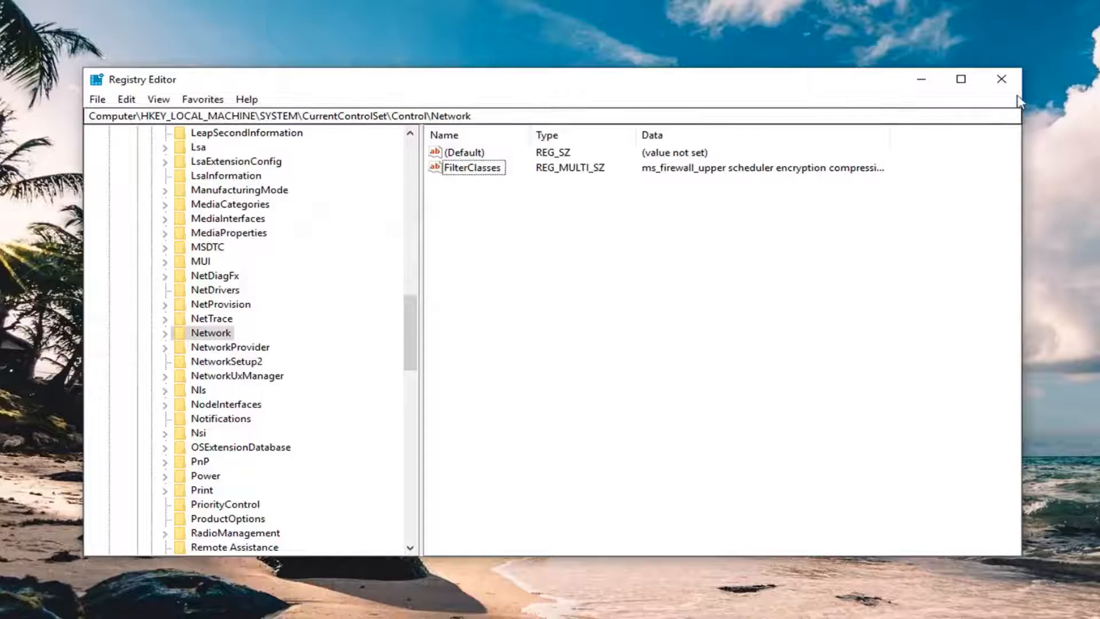
Close Registry Editor and search the Start menu for 'device manager' to launch it
click(1002, 79)
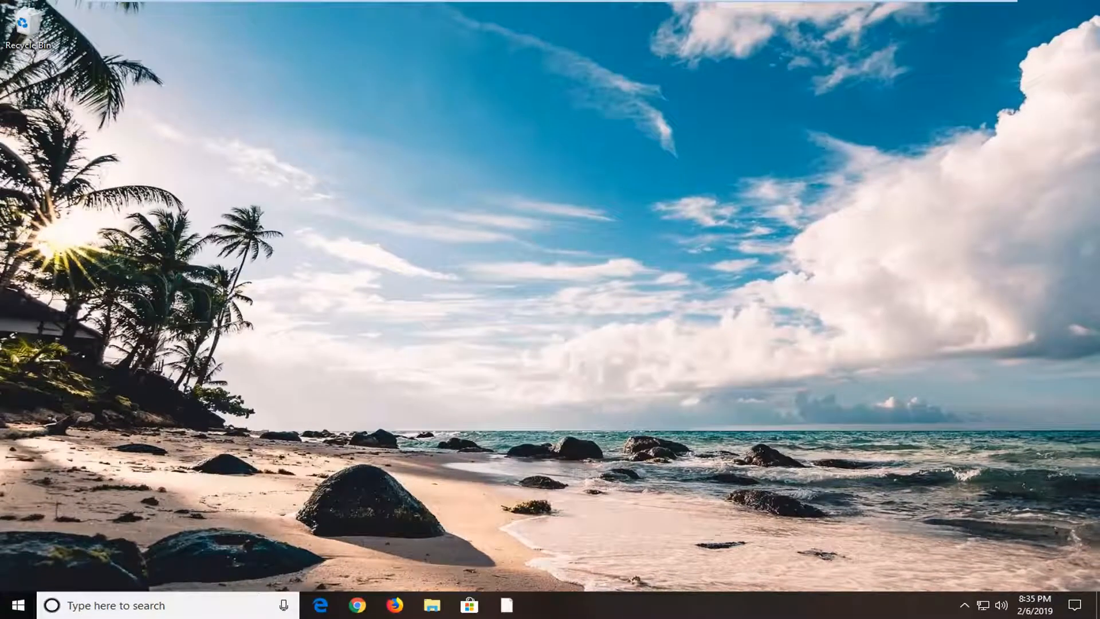
mouse_move(13, 605)
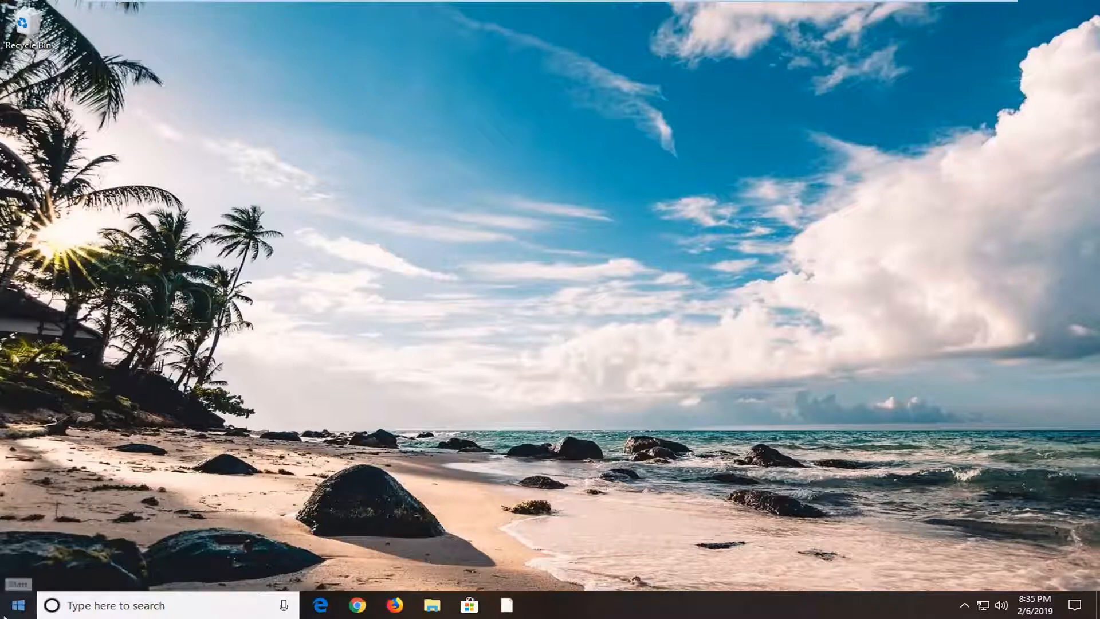
click(13, 605)
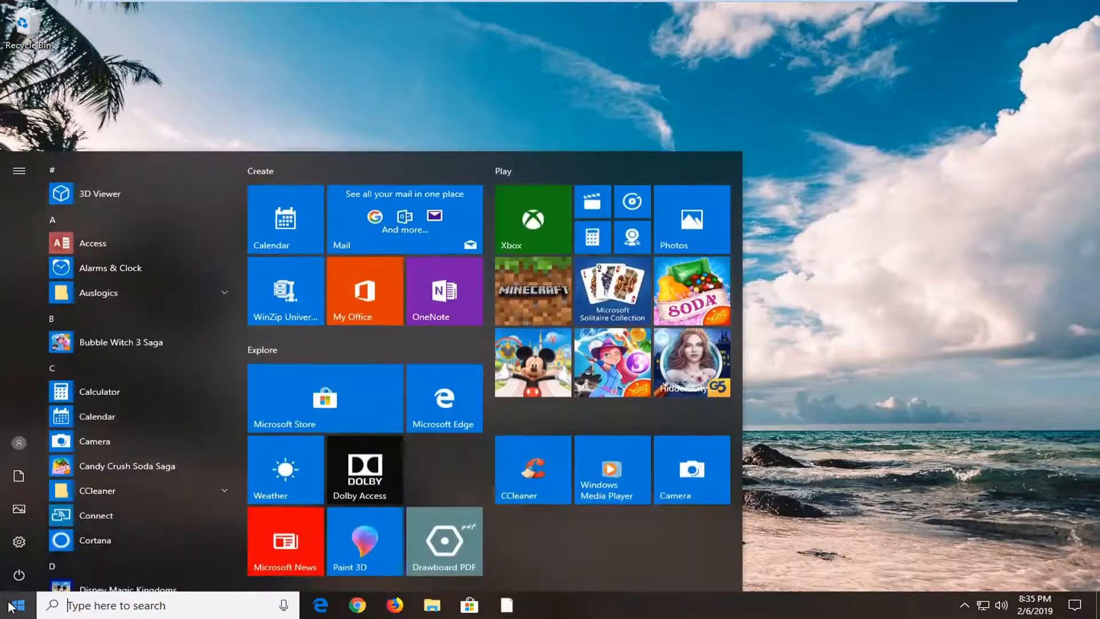
text(d)
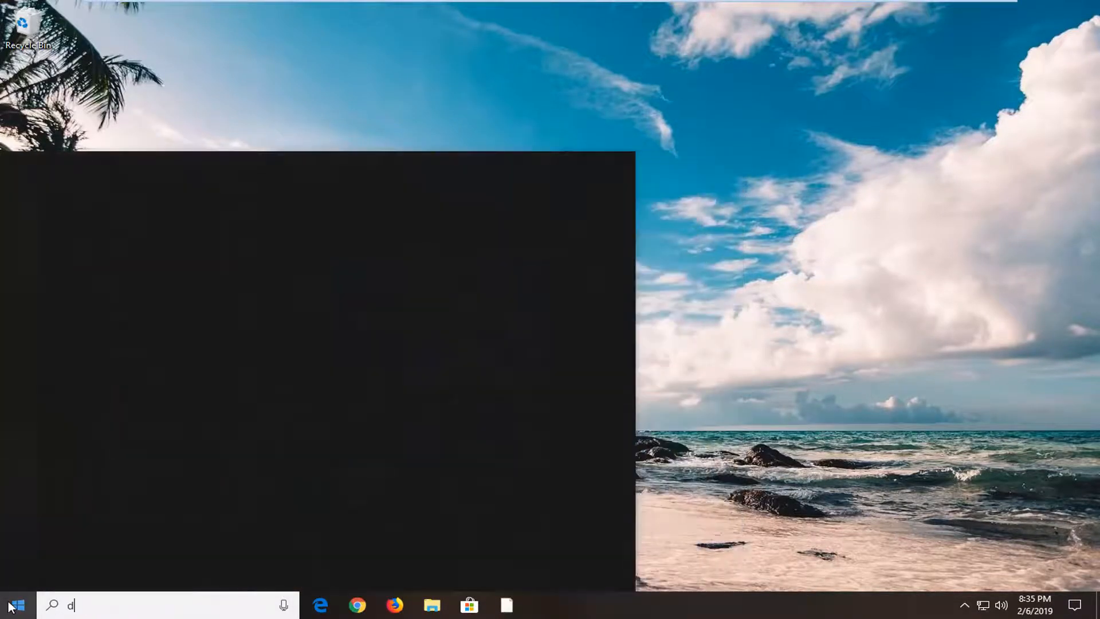
text(evice manager)
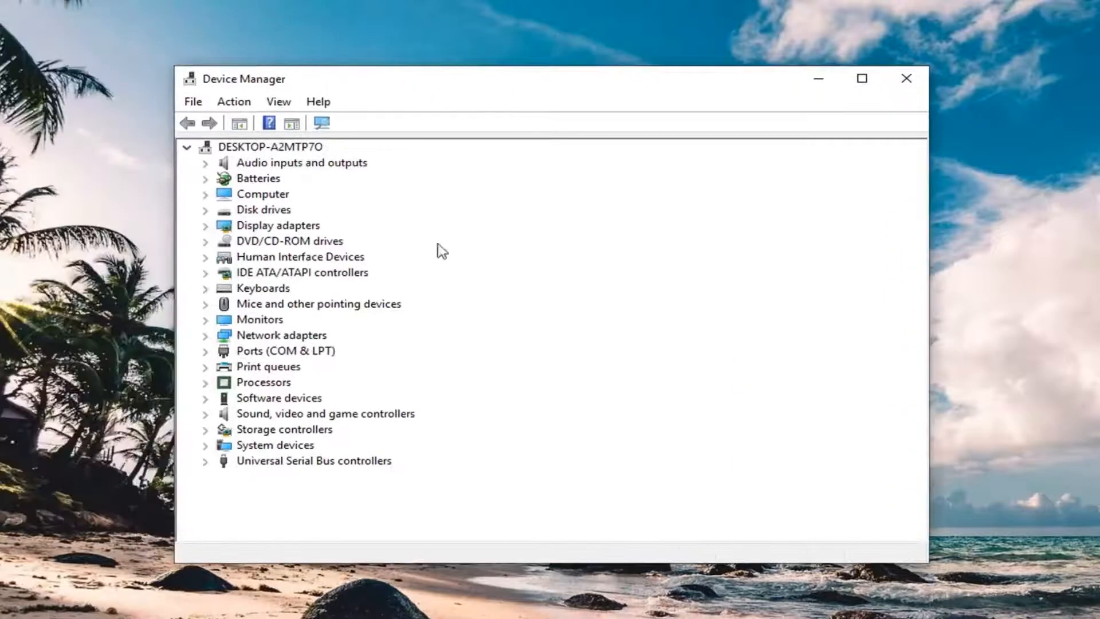
mouse_move(267, 337)
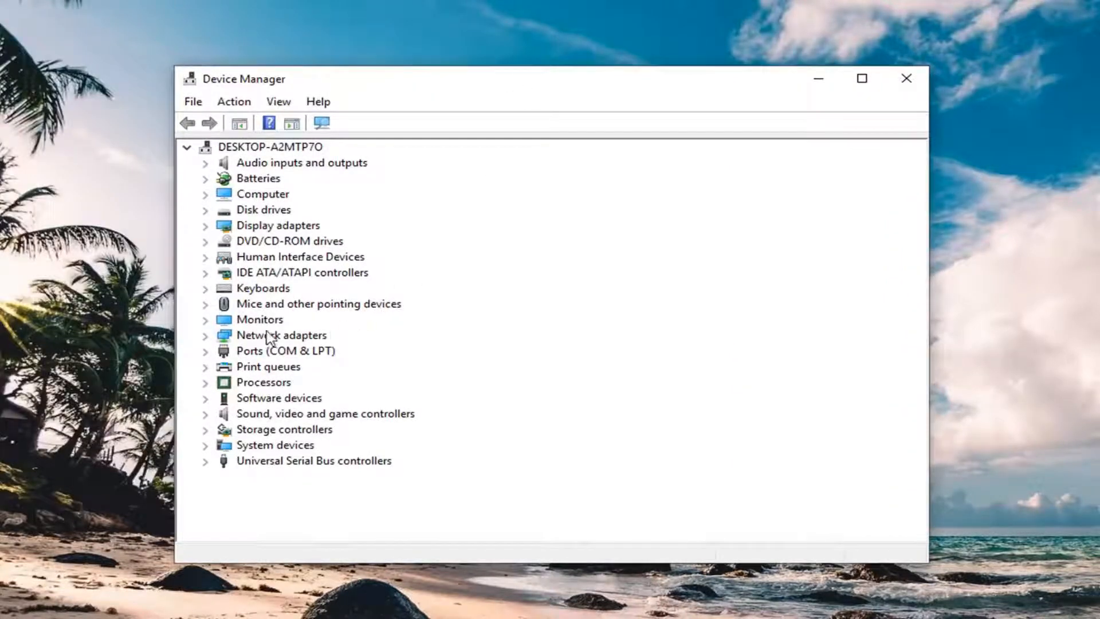
Expand the Network adapters category to reveal the Intel 82574L Gigabit adapter
click(205, 335)
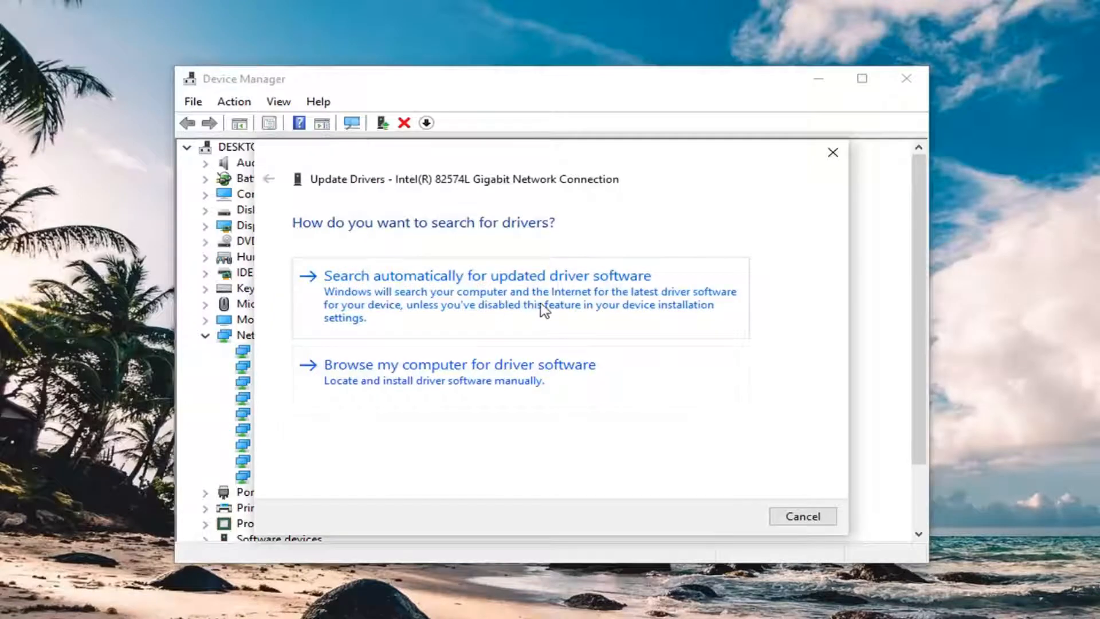
Search automatically for an updated Intel adapter driver; the best driver is already installed
click(487, 275)
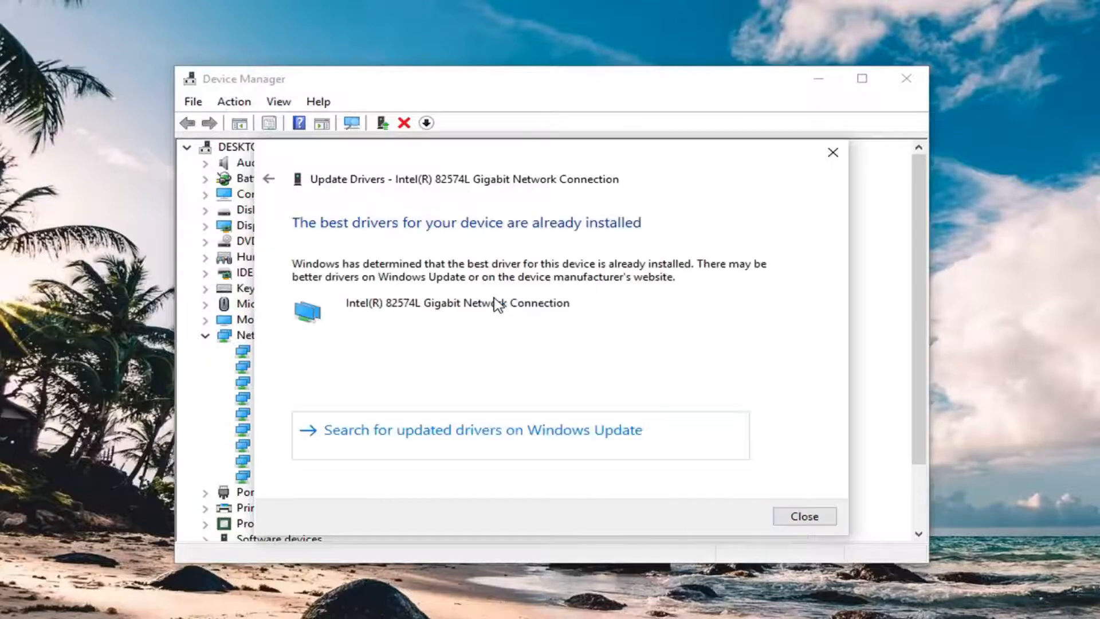
mouse_move(427, 288)
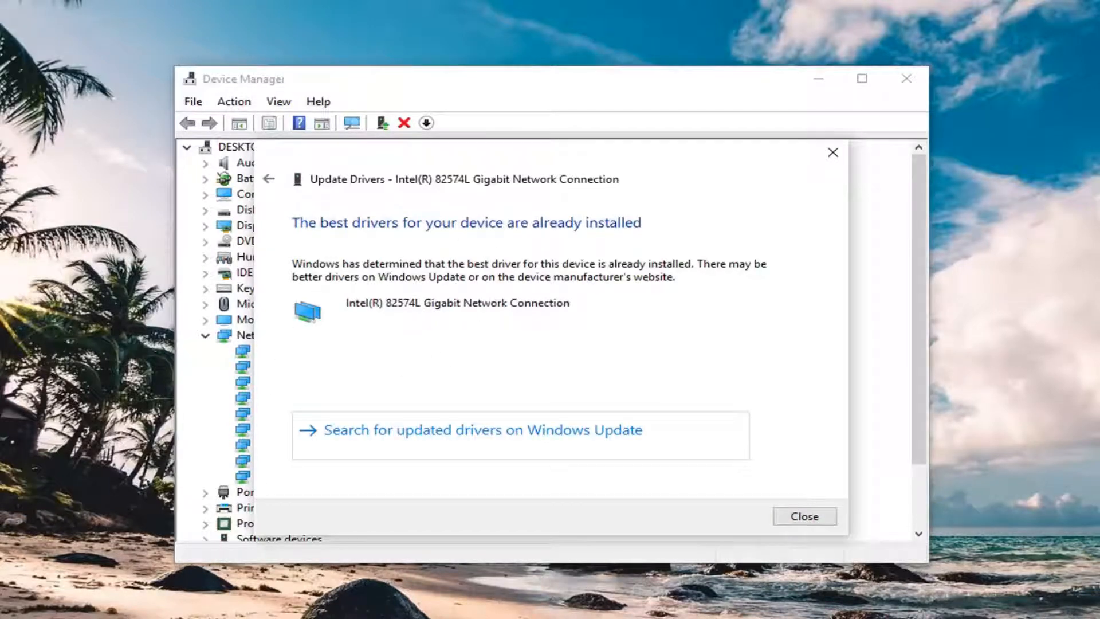
mouse_move(602, 511)
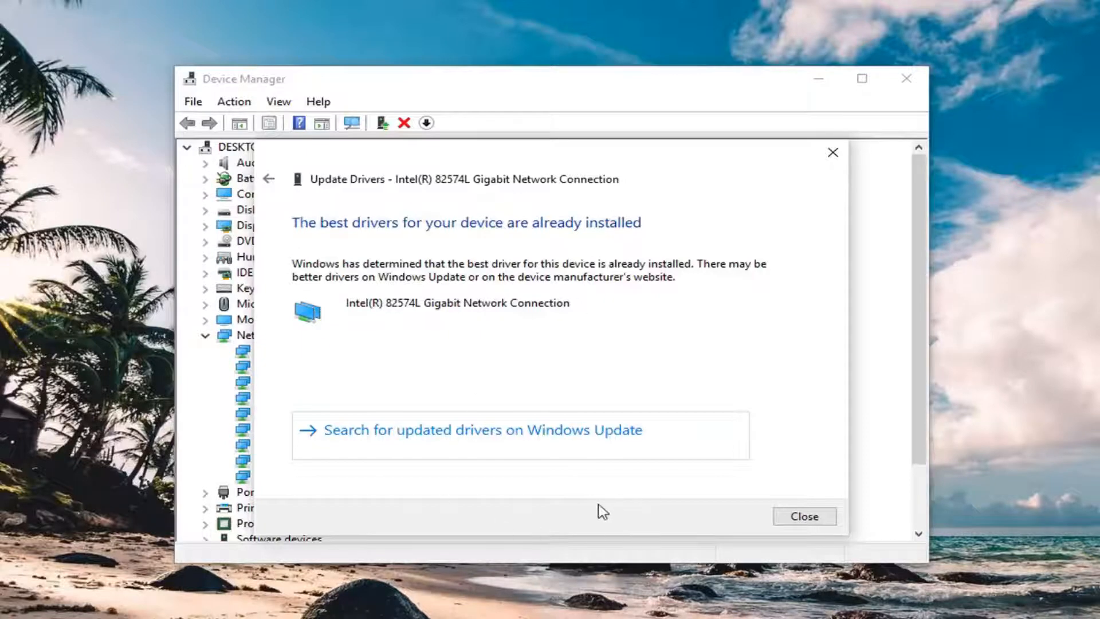
mouse_move(443, 311)
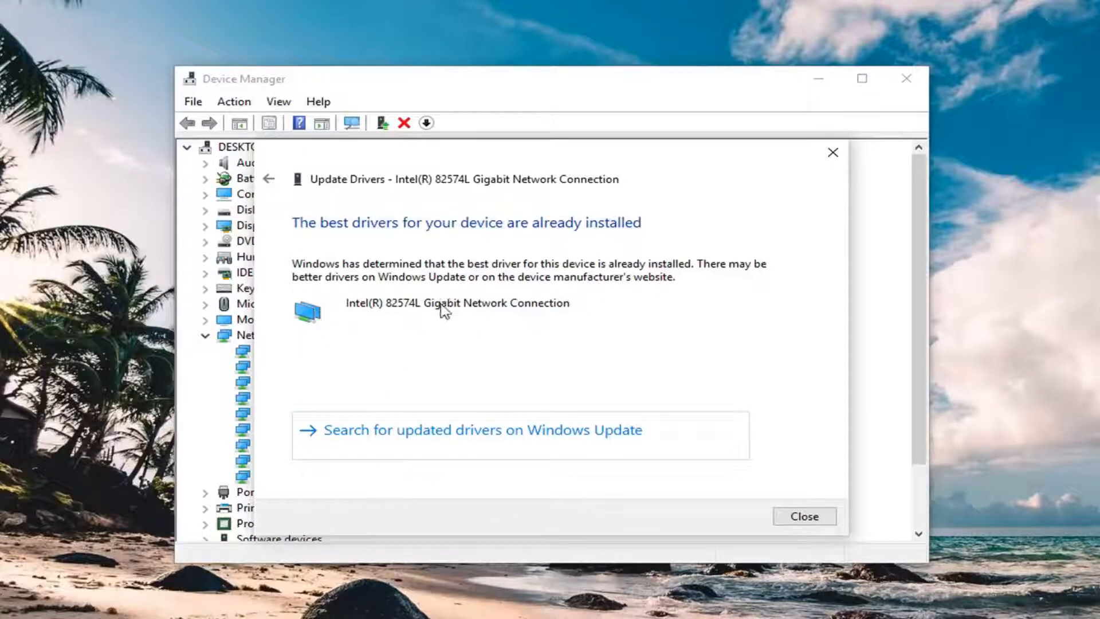
mouse_move(481, 230)
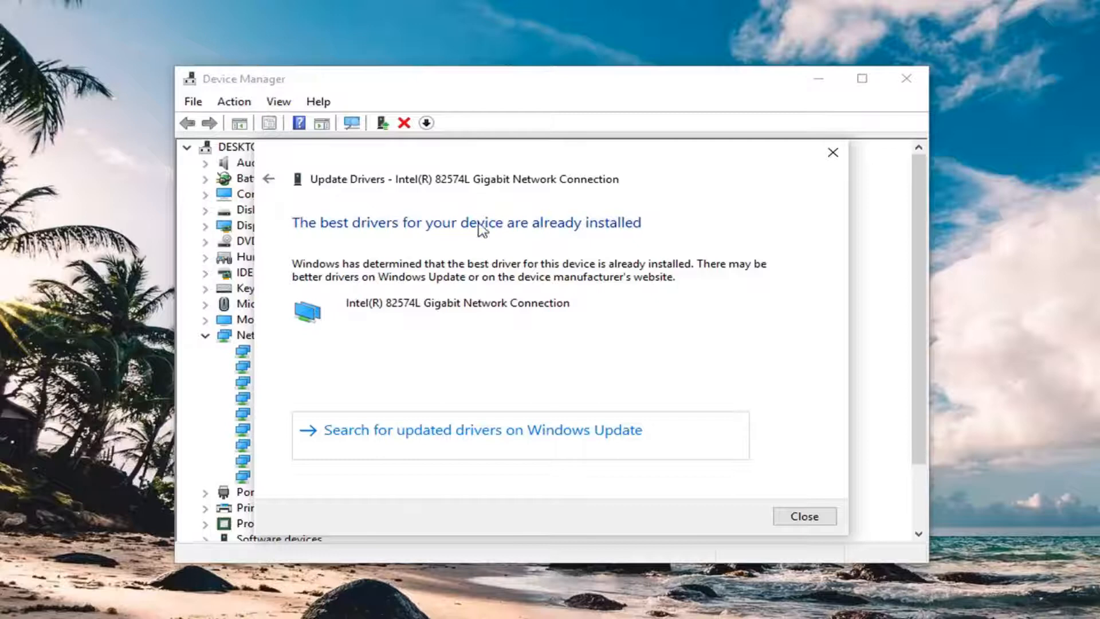
mouse_move(436, 452)
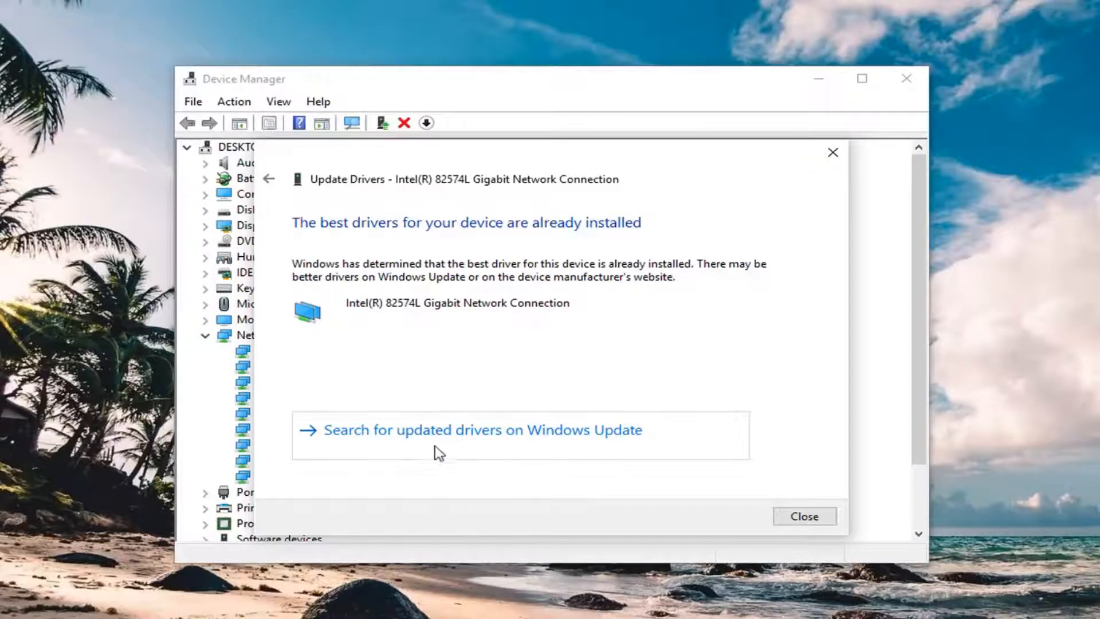
Check Windows Update for updated drivers, then close Settings and Device Manager
click(803, 515)
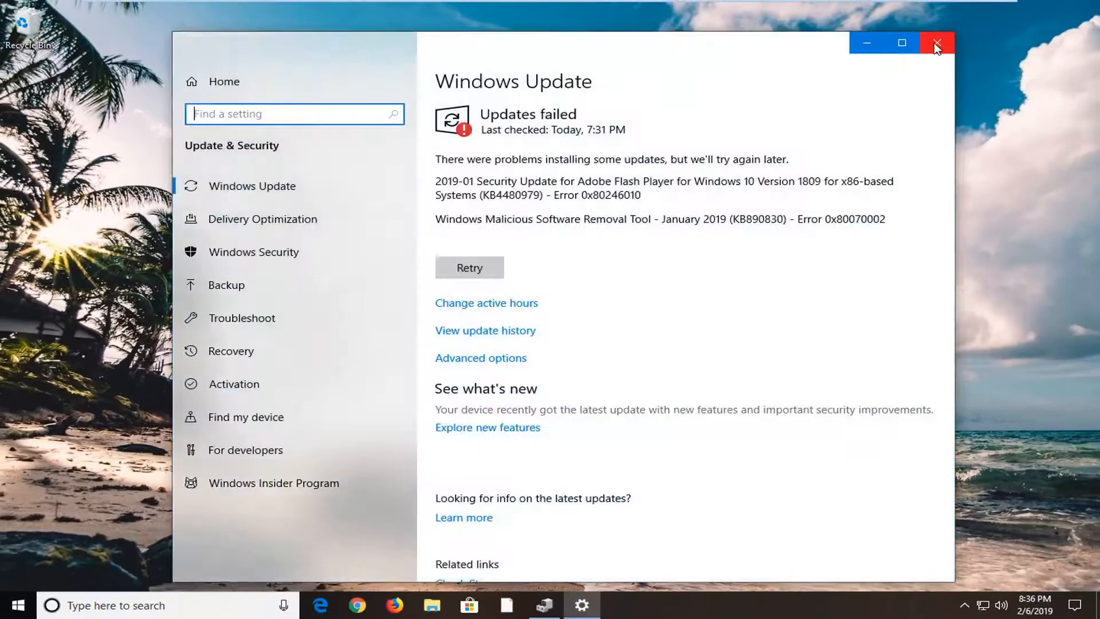
click(936, 43)
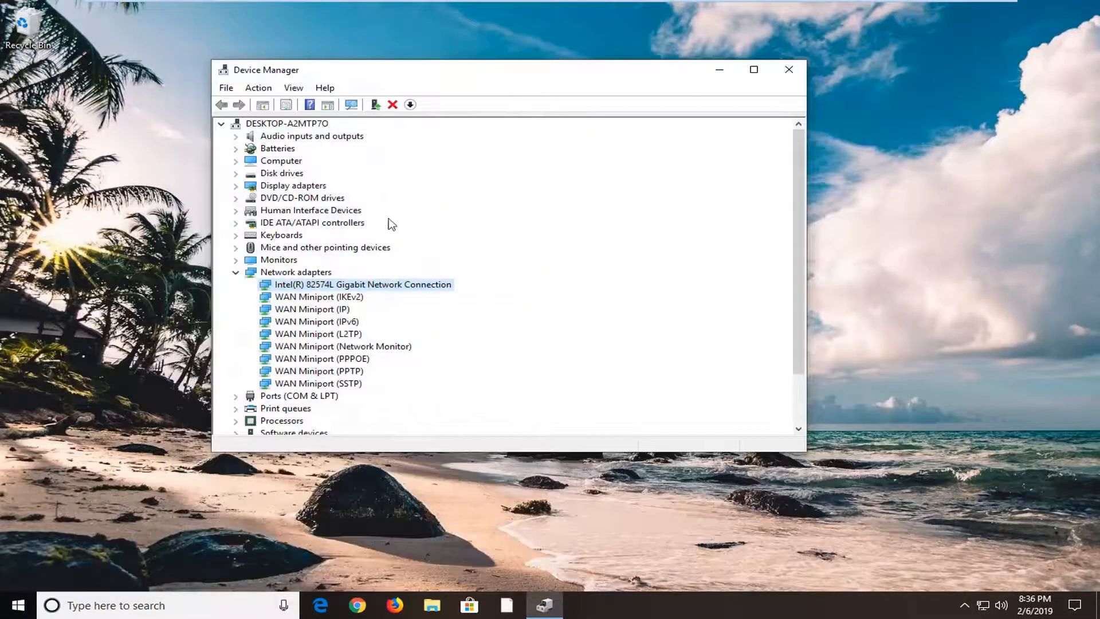
mouse_move(760, 55)
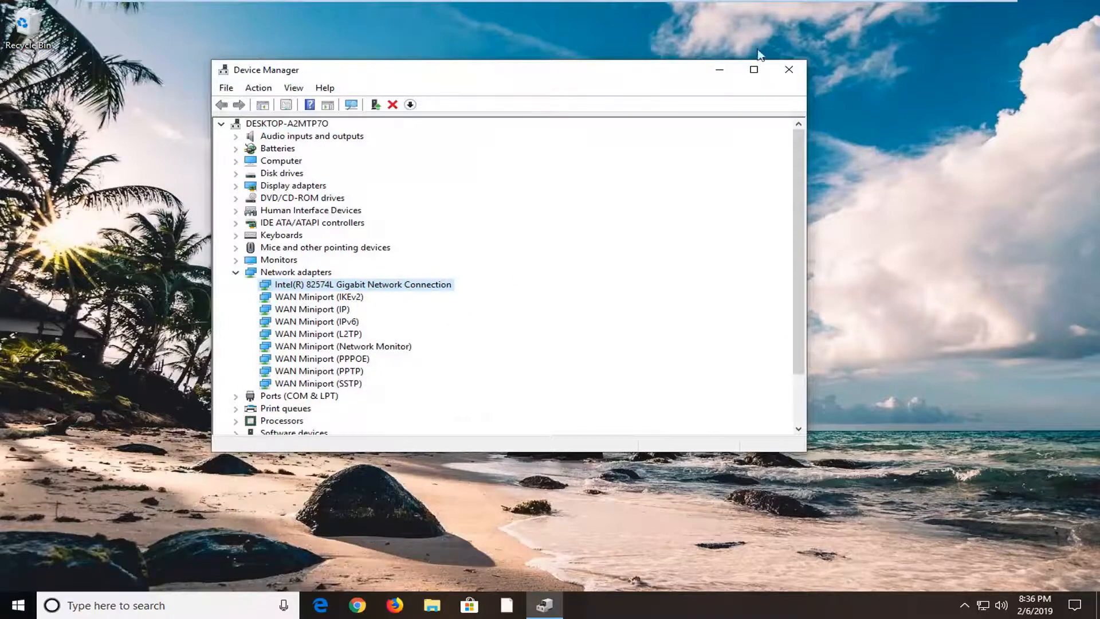
click(788, 70)
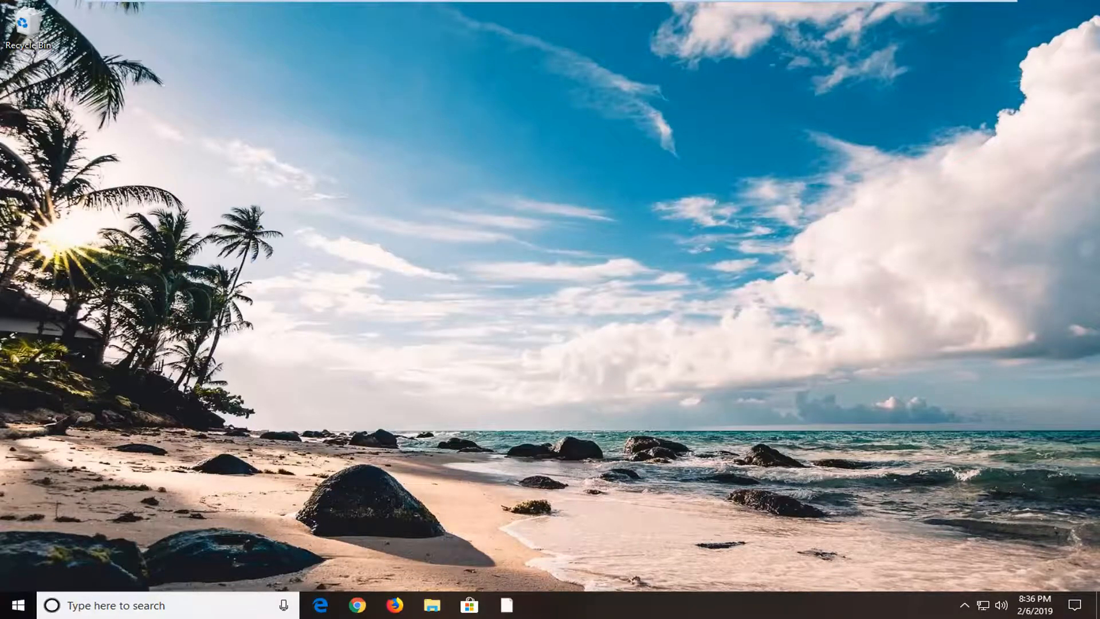